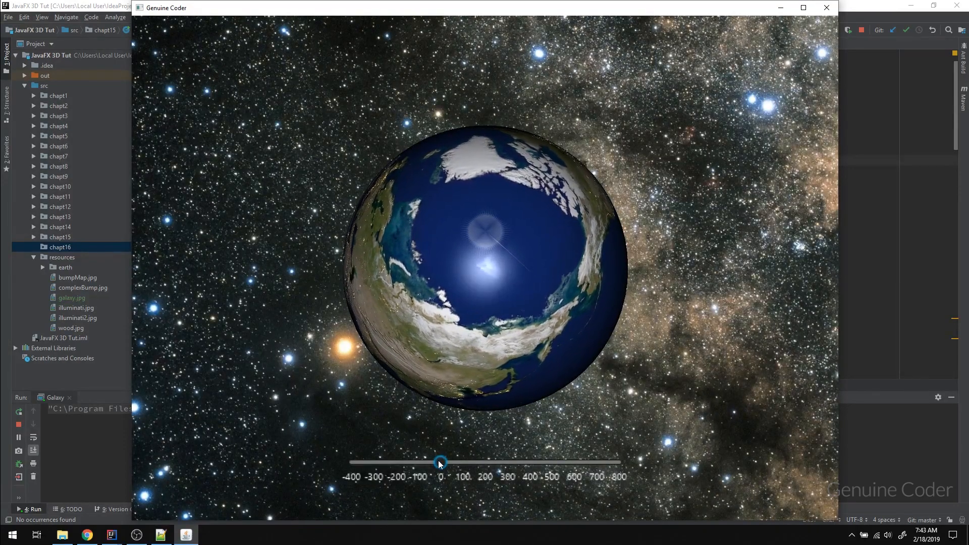
# - Zoom the Earth out to a smaller size, back in, then out again with the slider
pyautogui.moveTo(440, 461); pyautogui.dragTo(588, 462)
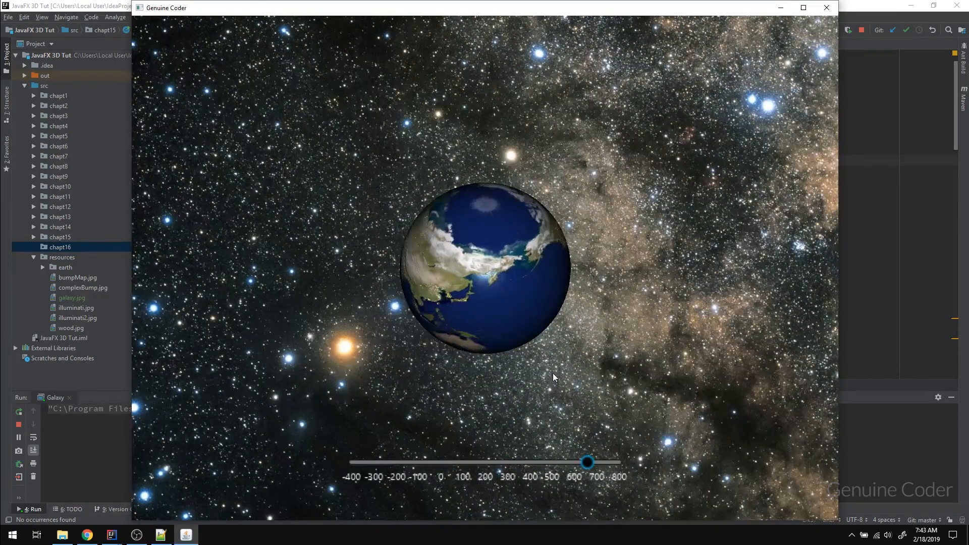
pyautogui.moveTo(588, 462); pyautogui.dragTo(399, 461)
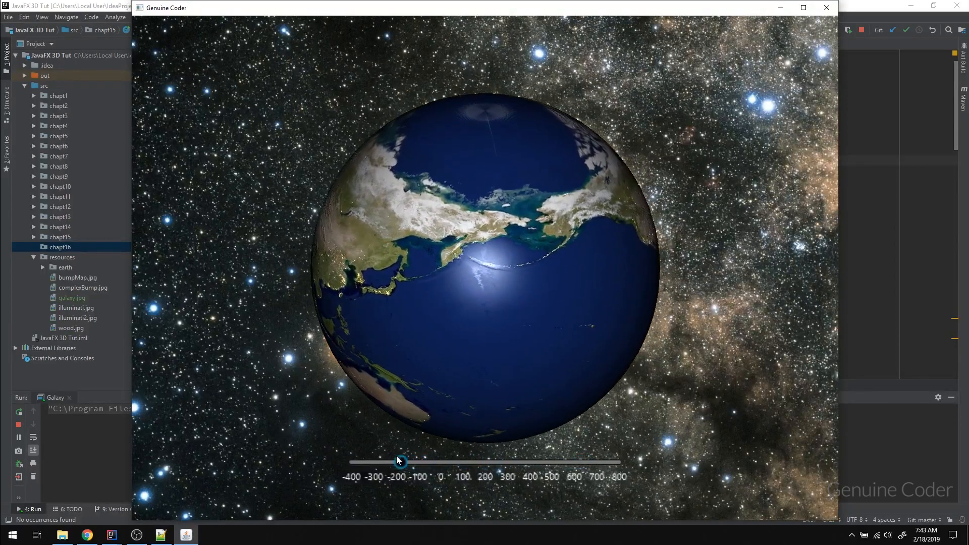
pyautogui.moveTo(399, 462); pyautogui.dragTo(524, 462)
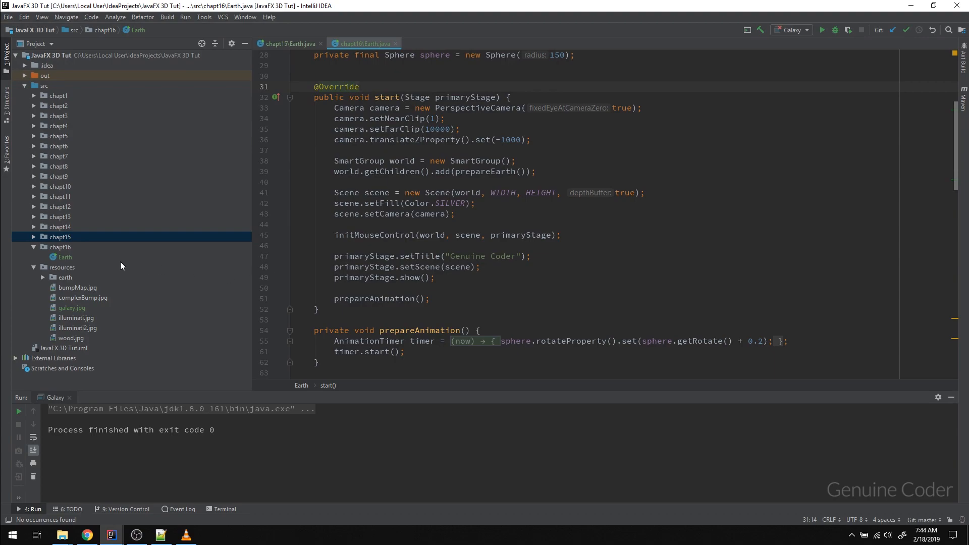
# - Run the Earth class from chapt16 and start editing below prepareAnimation
pyautogui.click(65, 257)
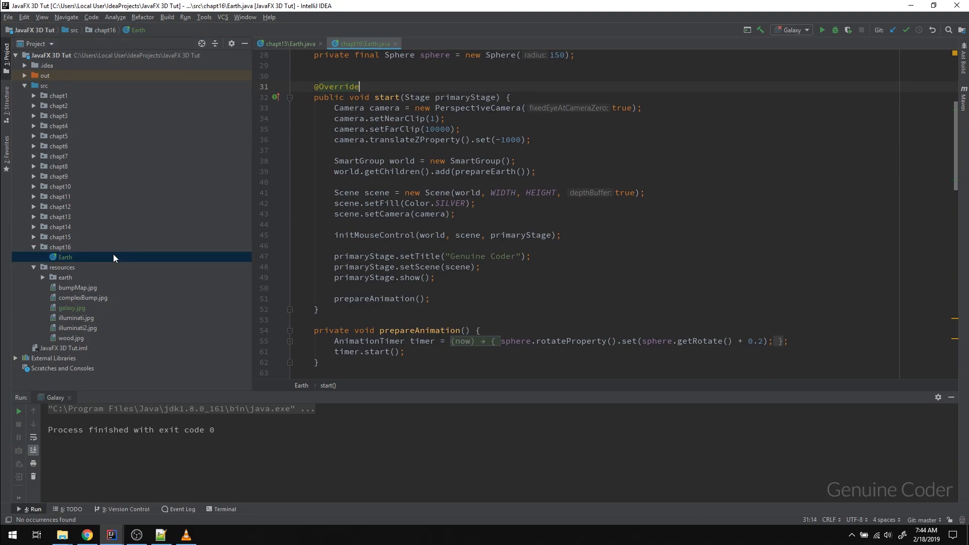
pyautogui.rightClick(65, 258)
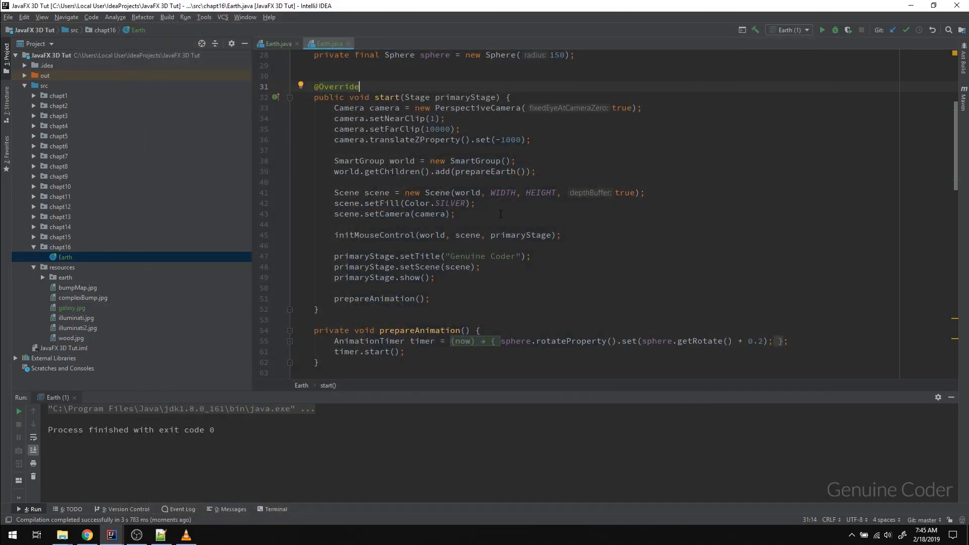
pyautogui.click(323, 108)
pyautogui.write('p')
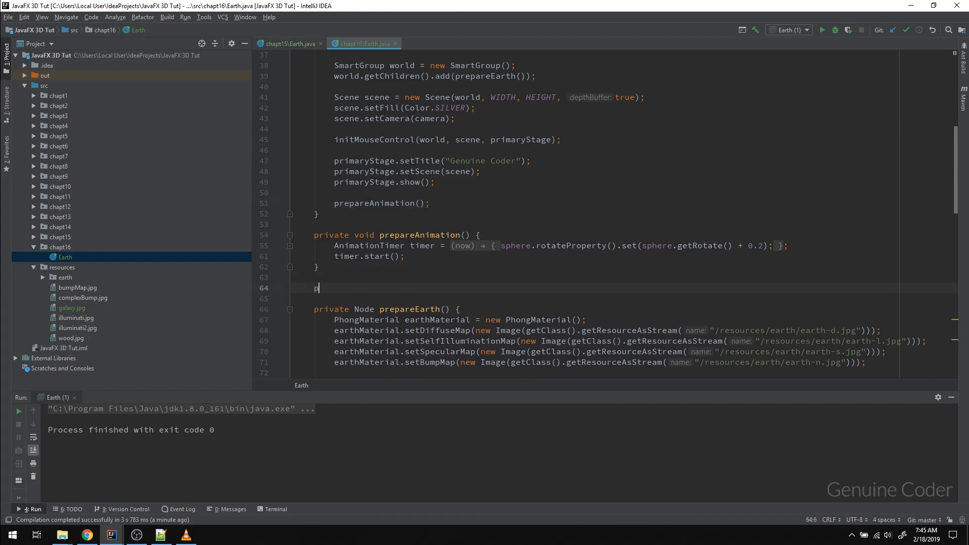
# - Stub private ImageView prepareImageView() with an Image line, and preview galaxy.jpg
pyautogui.write('rivate')
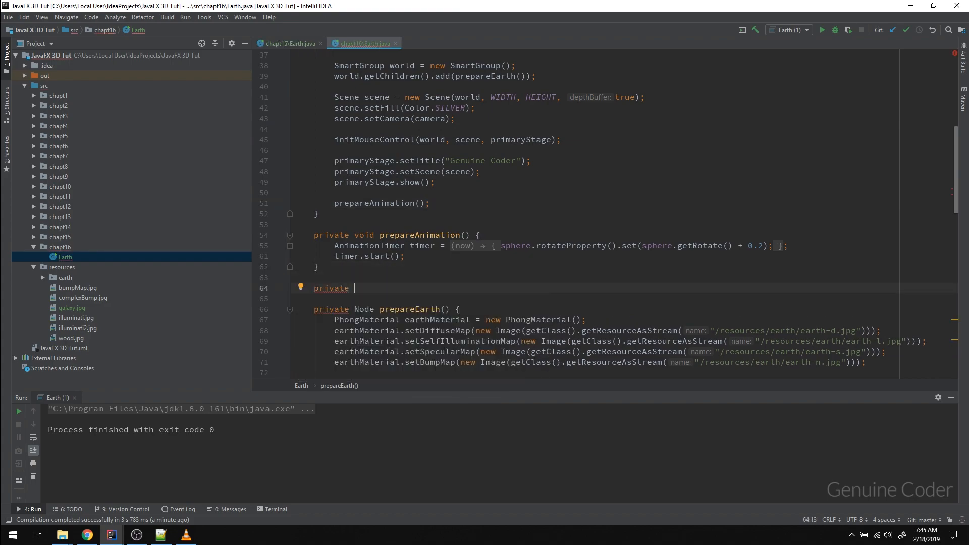
pyautogui.write('ImageView pre')
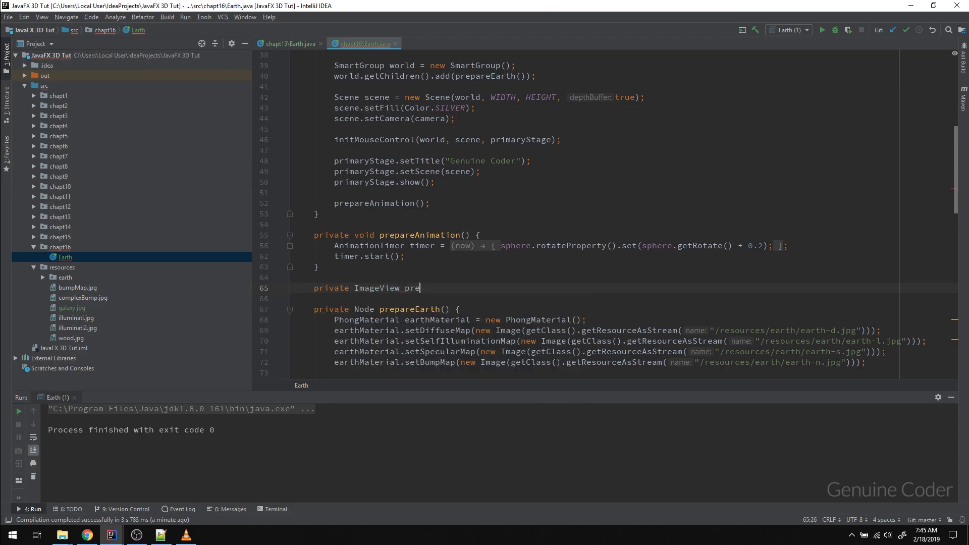
pyautogui.write('pareImageView(){')
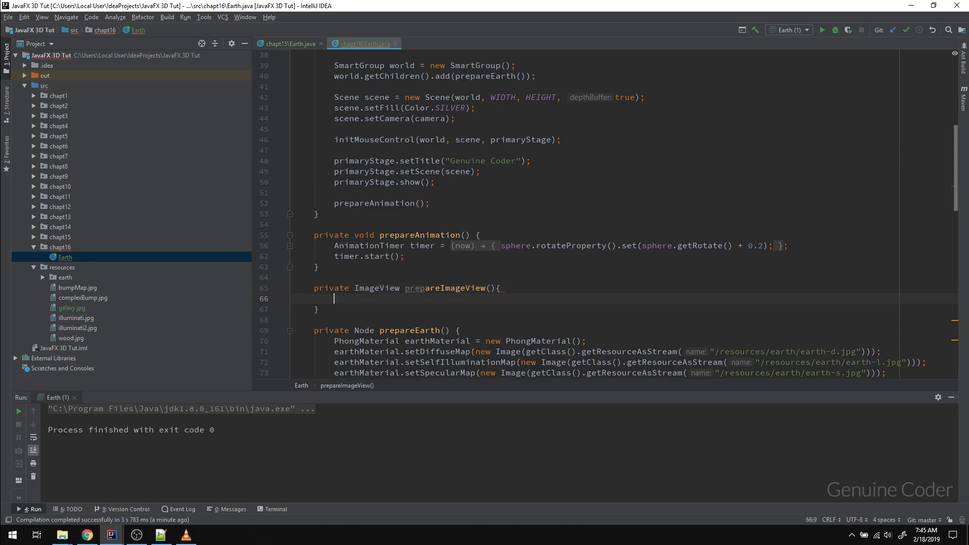
pyautogui.scroll(-3)
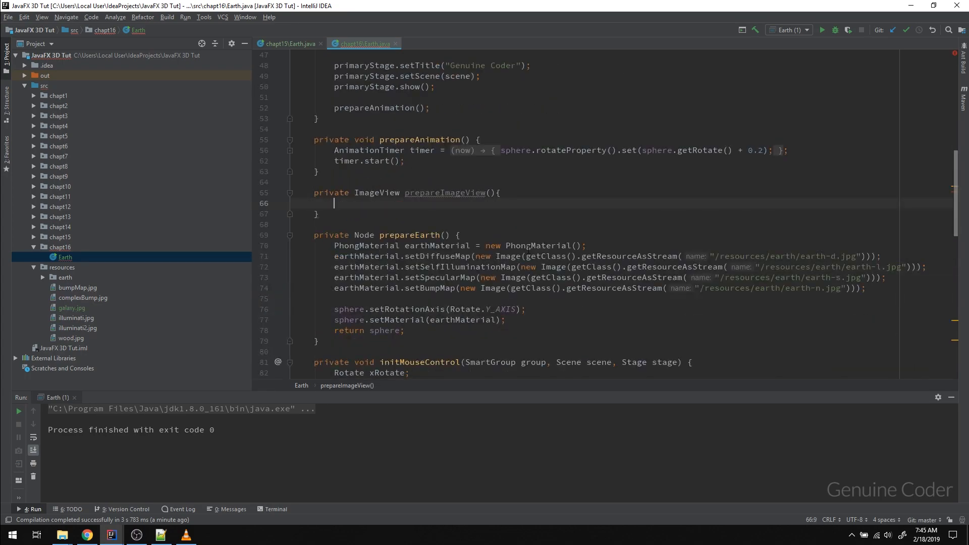
pyautogui.write('Image')
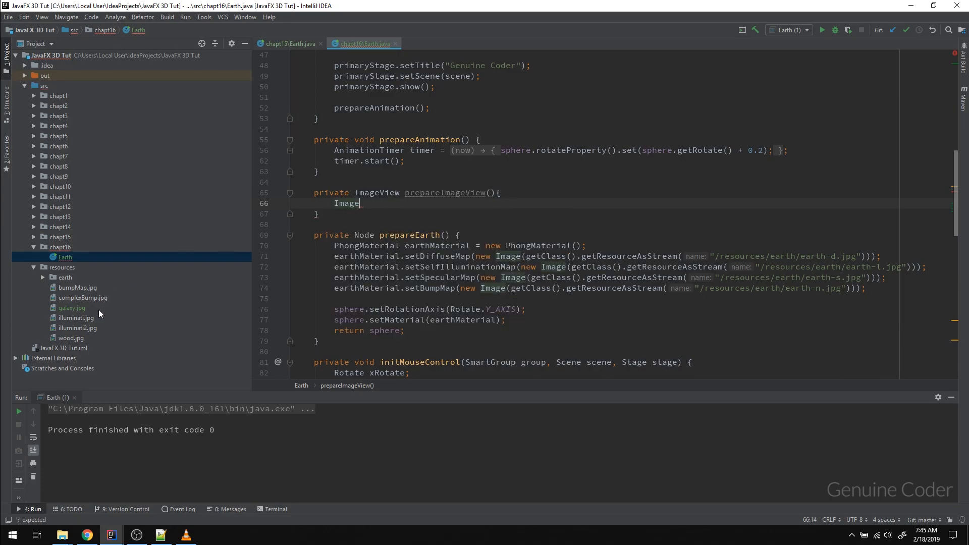
pyautogui.doubleClick(71, 308)
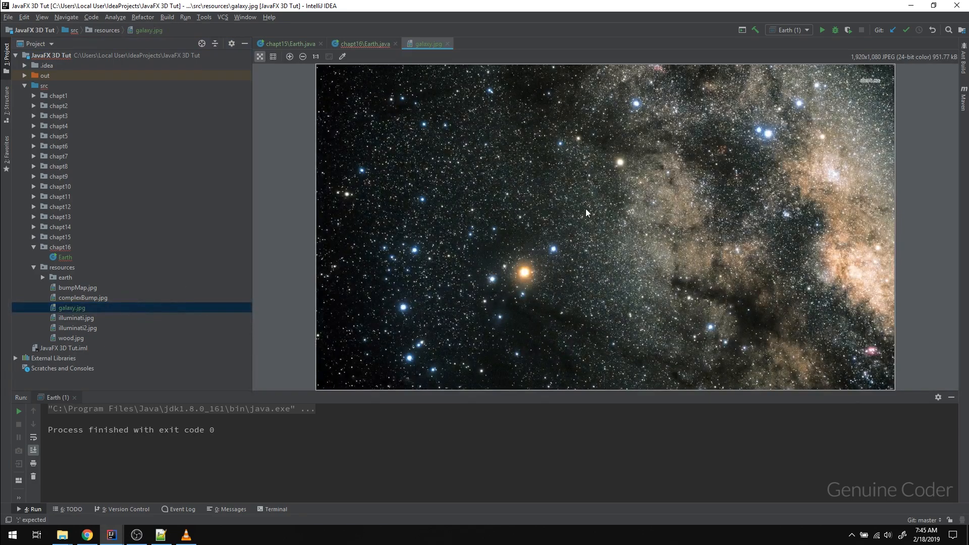
pyautogui.moveTo(635, 228)
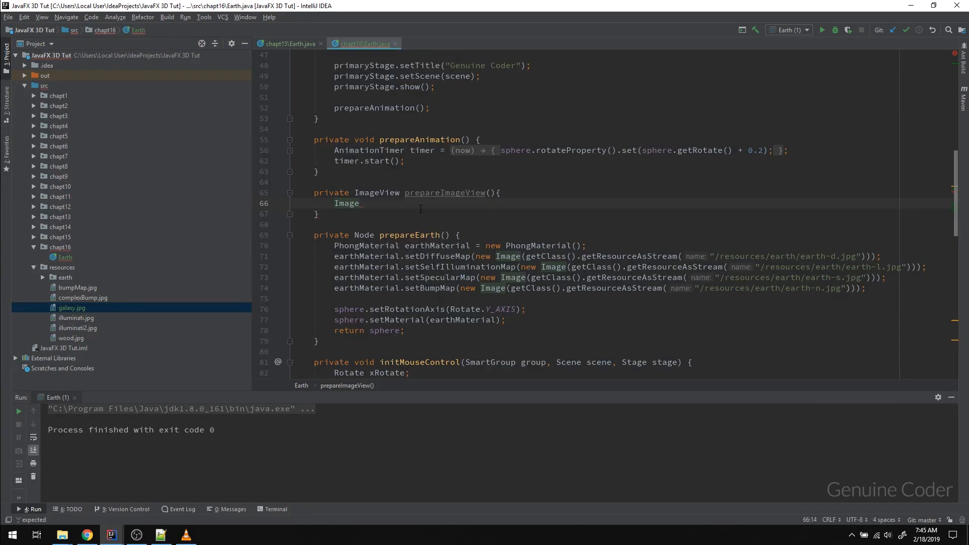
# - Create the Image from /resources/galaxy.jpg
pyautogui.write('image')
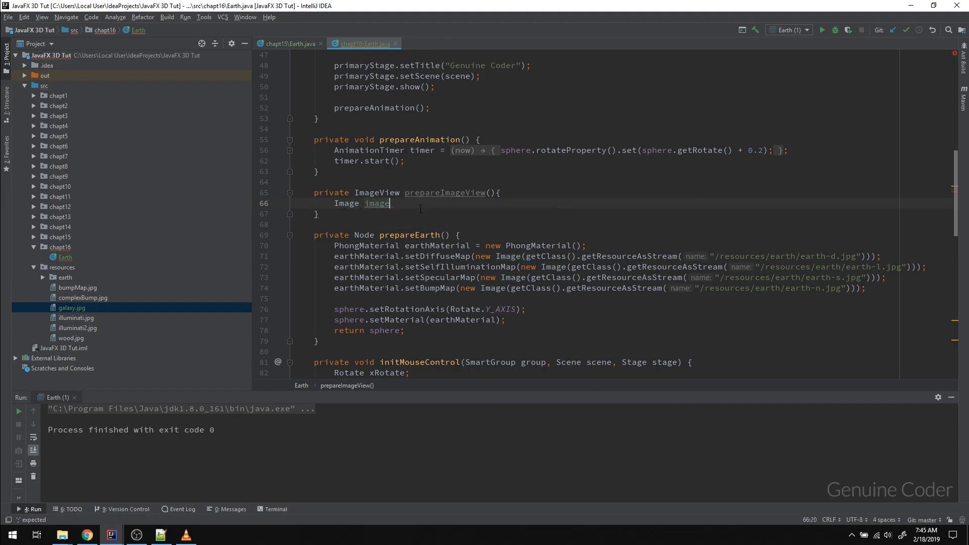
pyautogui.write('= new Image(')
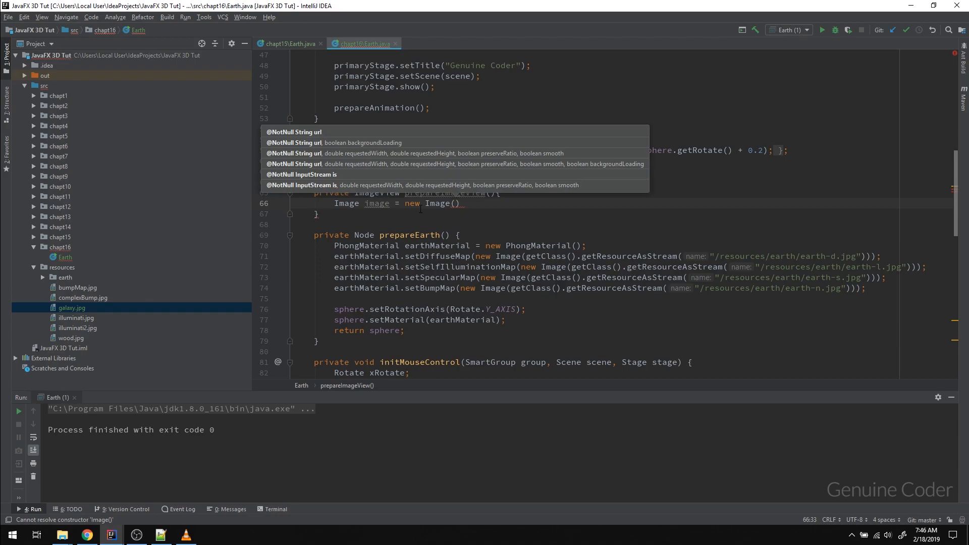
pyautogui.write('E')
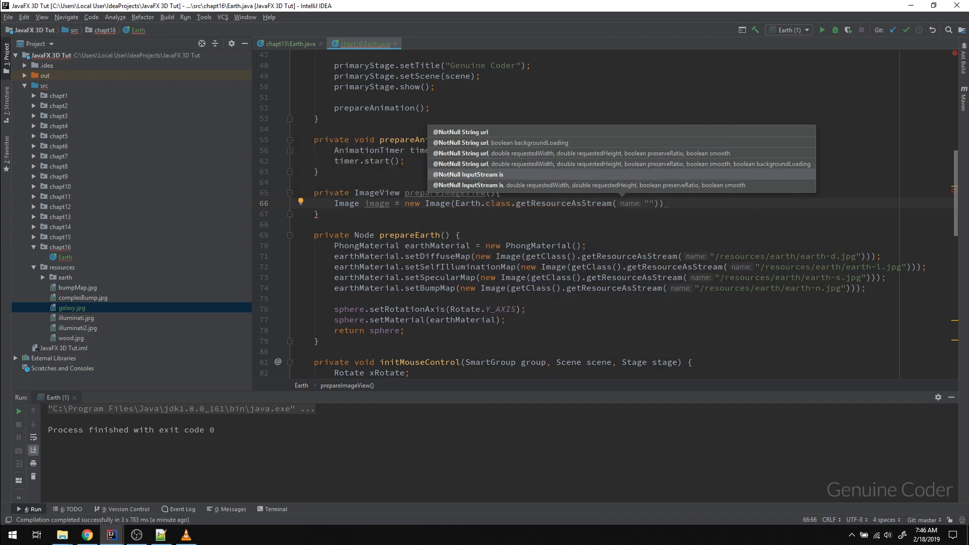
pyautogui.write('/resources/')
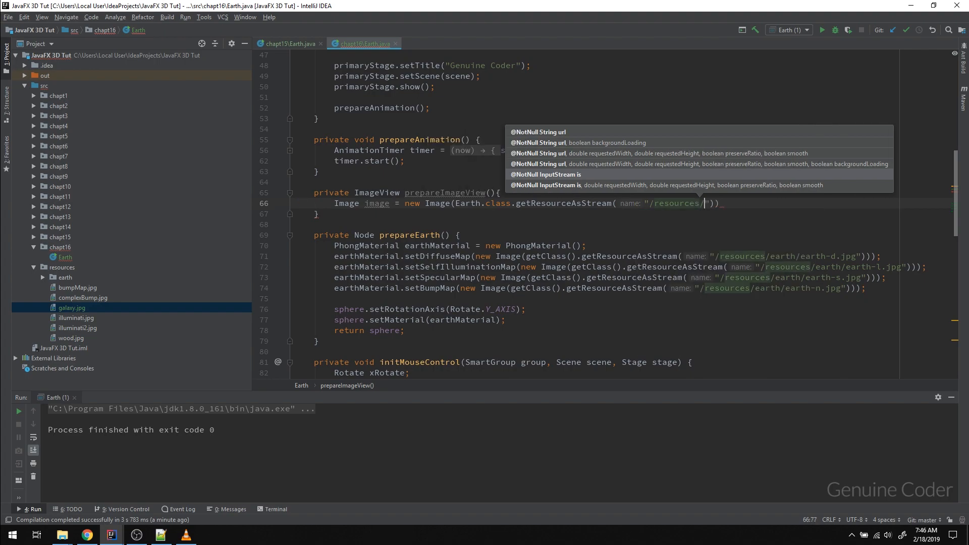
pyautogui.write('galaxy.jpg')
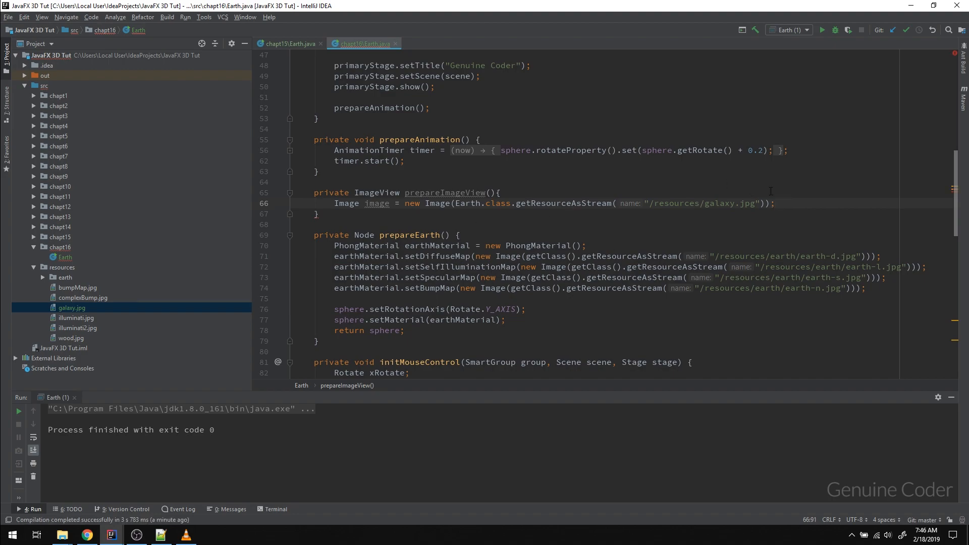
# - Wrap the image in a new ImageView variable imageView
pyautogui.write('Ima')
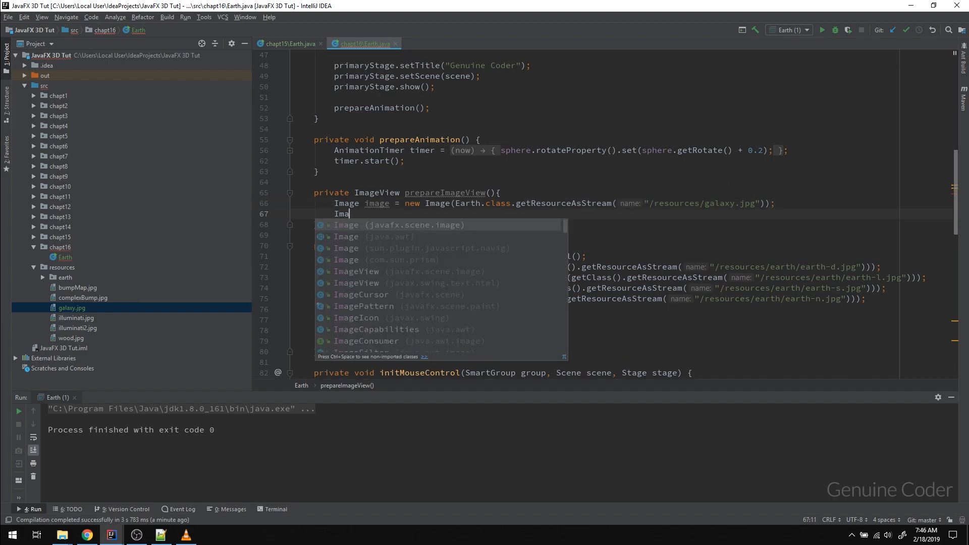
pyautogui.write('geView')
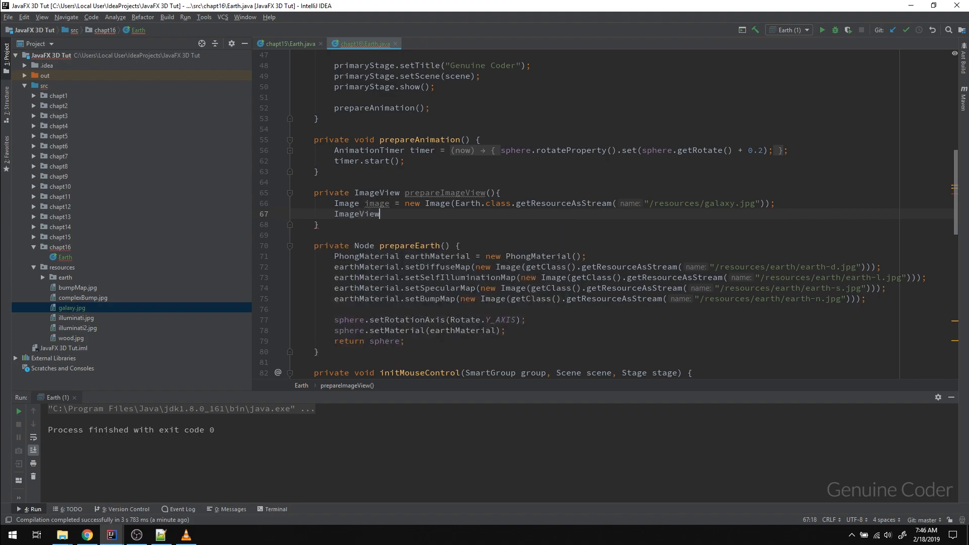
pyautogui.write('imageView =')
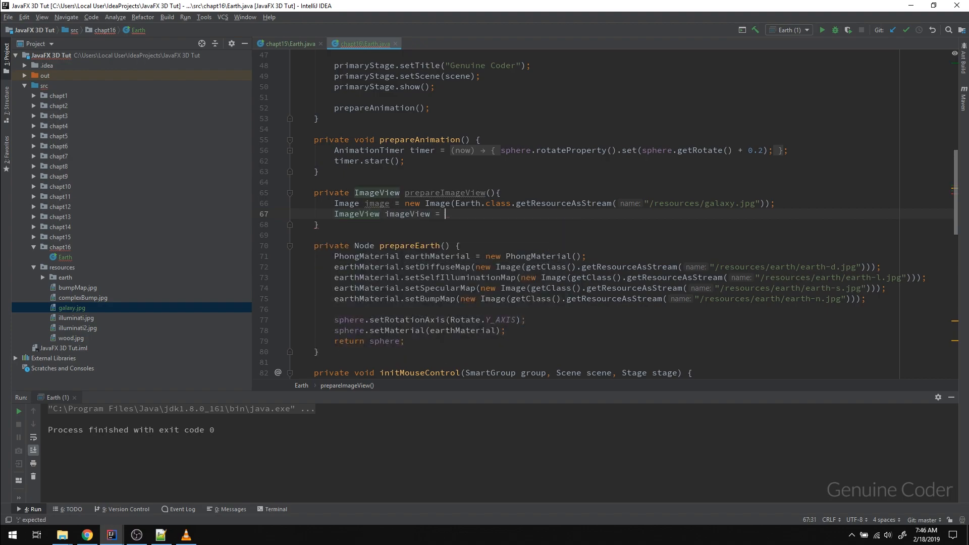
pyautogui.write('new ImageView()')
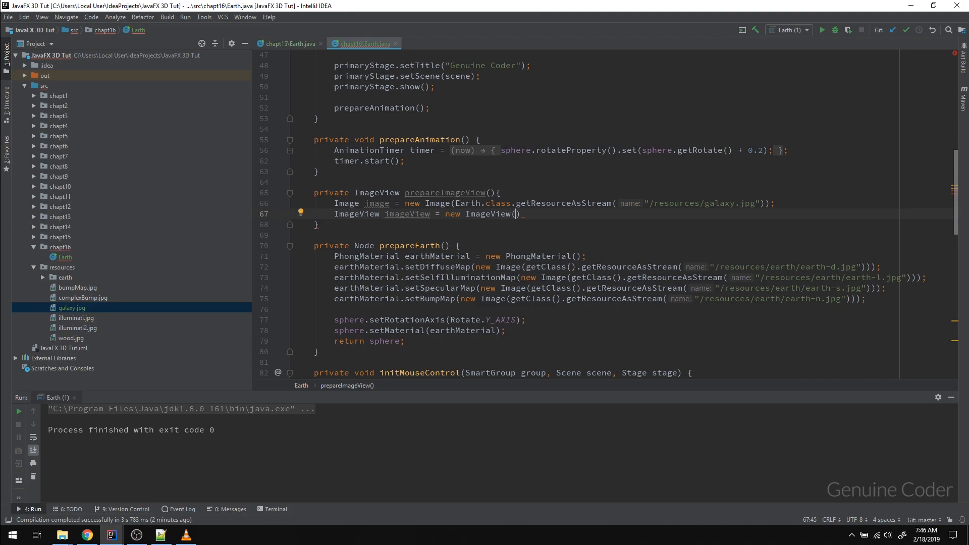
pyautogui.write('image')
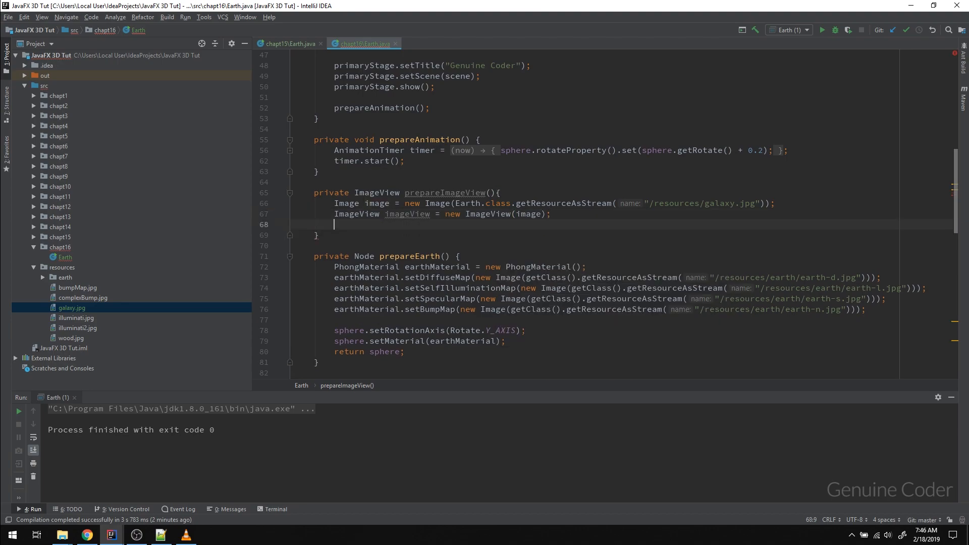
# - Set imageView.setPreserveRatio(true) and return imageView
pyautogui.write('imageView.set')
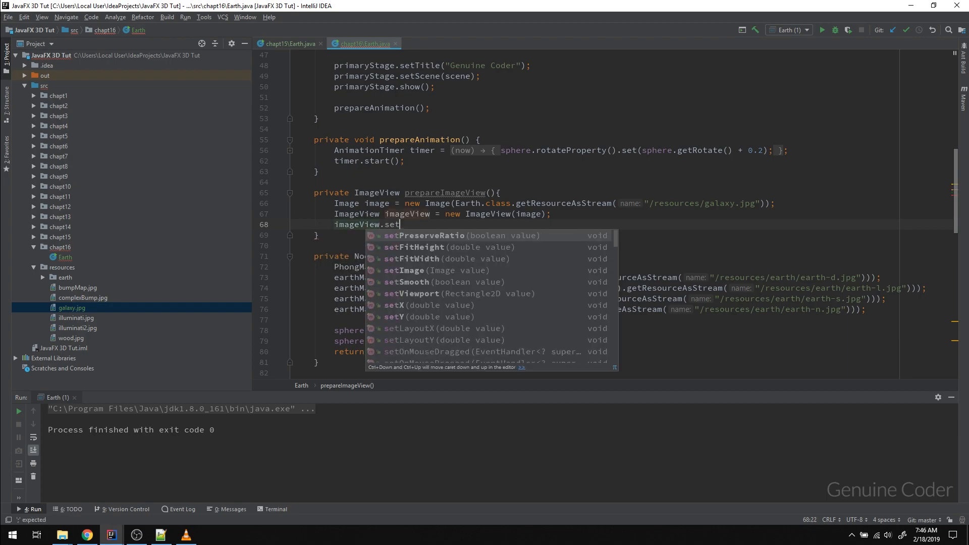
pyautogui.click(425, 235)
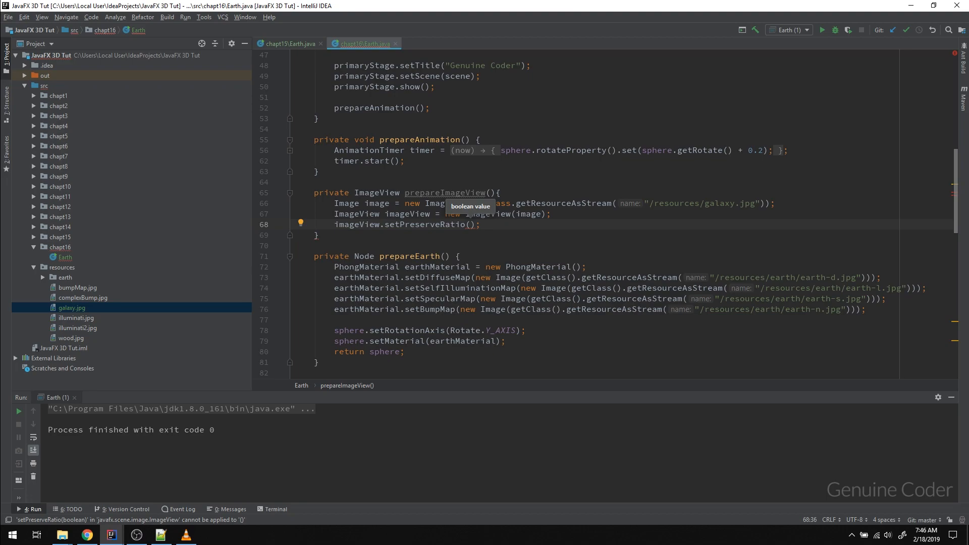
pyautogui.write('true')
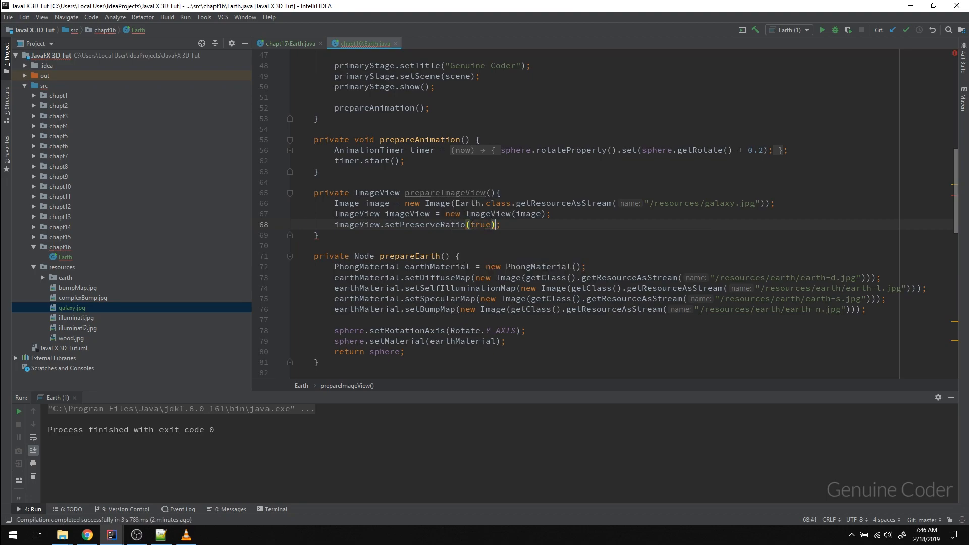
pyautogui.click(500, 224)
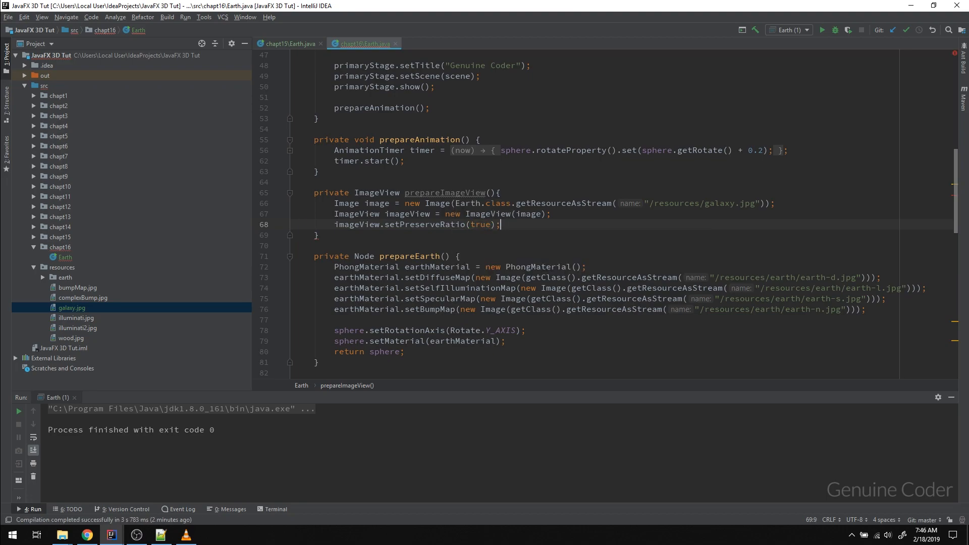
pyautogui.write('return ima')
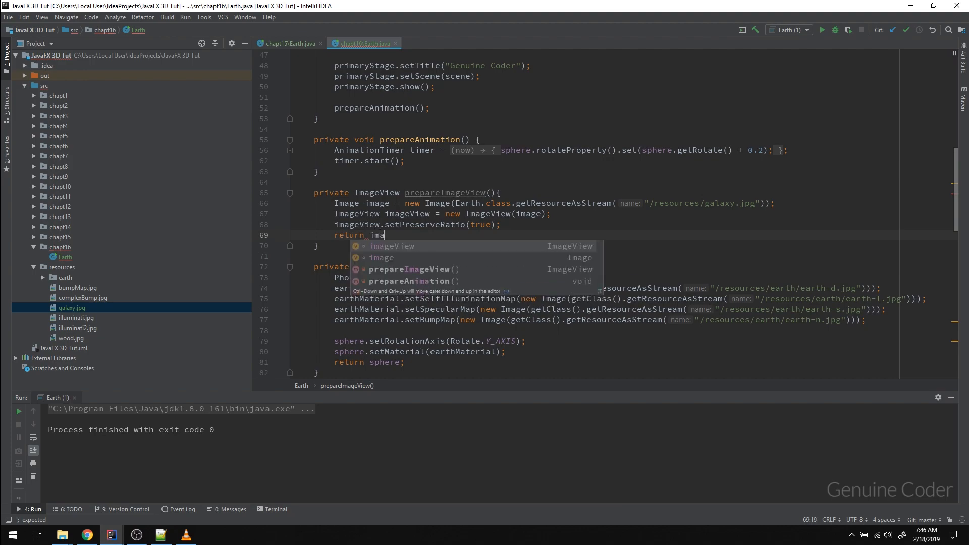
pyautogui.press('Enter')
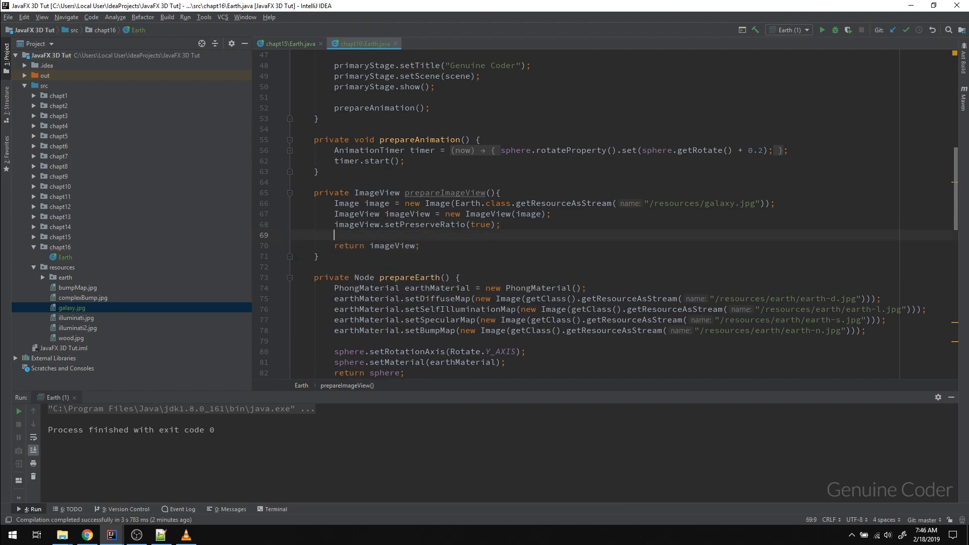
pyautogui.press('Backspace')
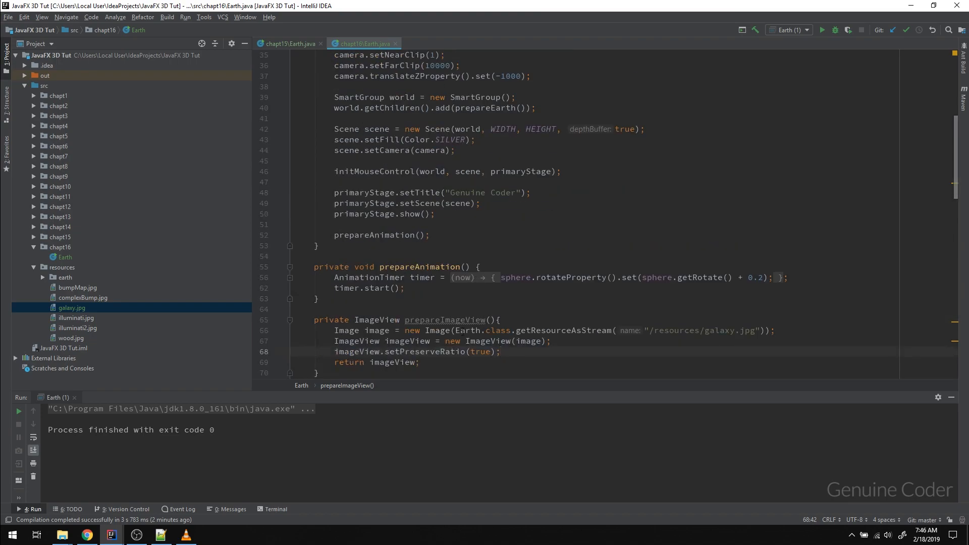
pyautogui.moveTo(444, 320)
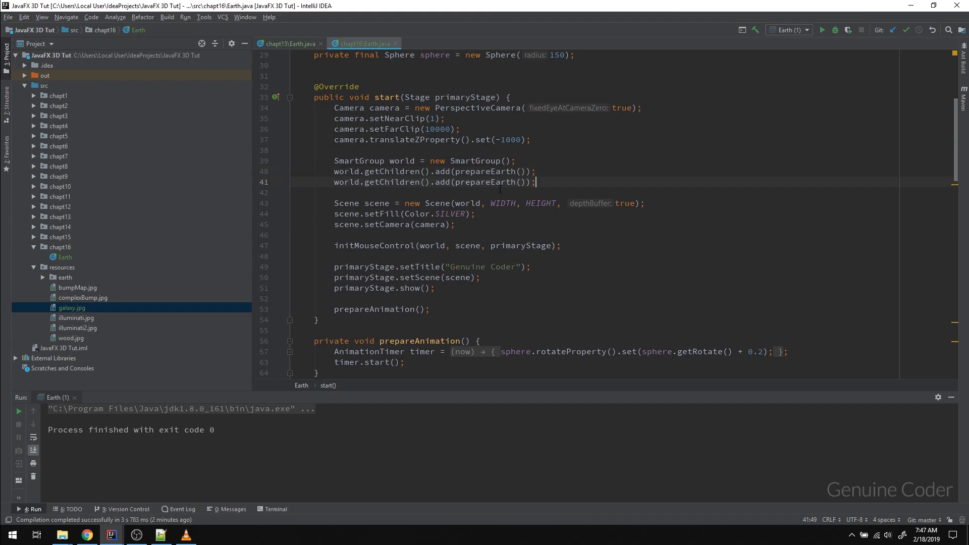
# - Add prepareImageView() to world alongside prepareEarth() and run Earth.main()
pyautogui.doubleClick(486, 182)
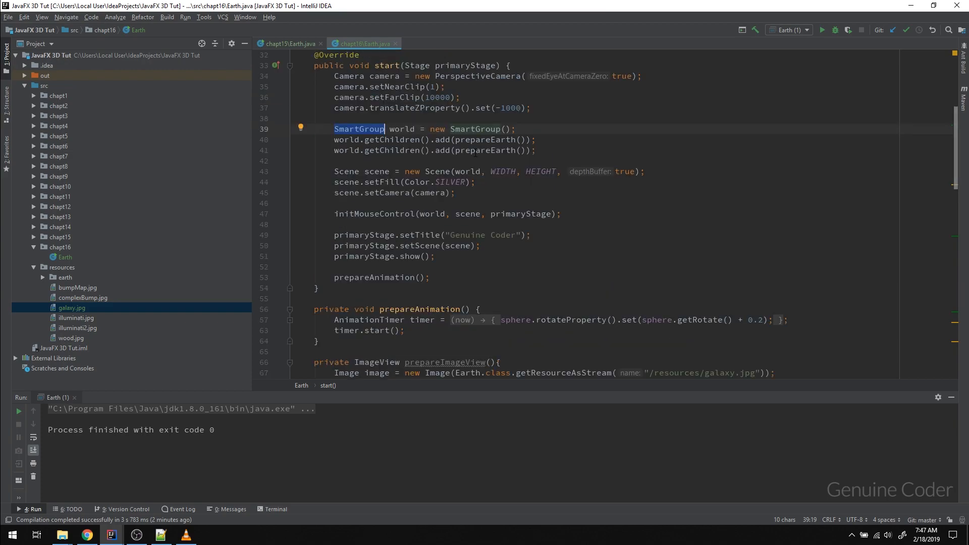
pyautogui.write('p')
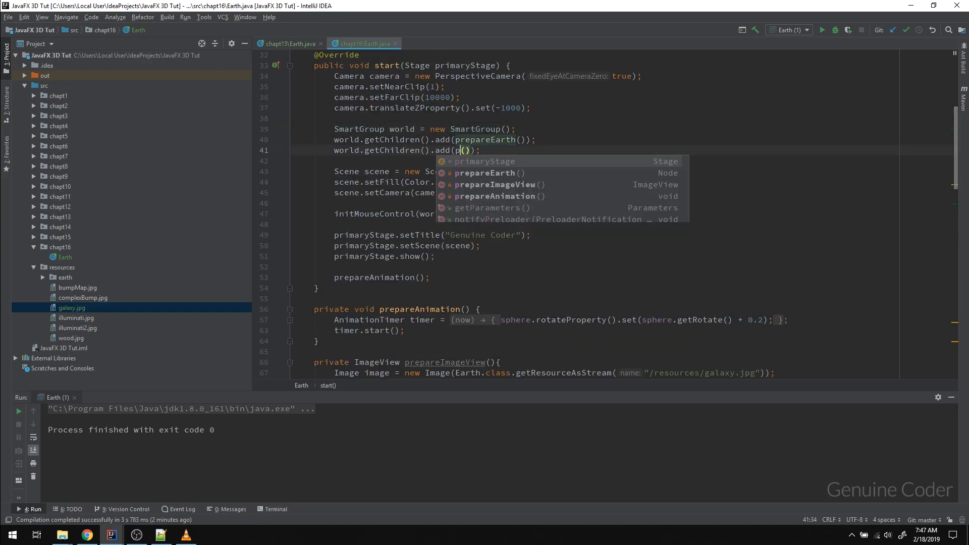
pyautogui.write('repareImageView')
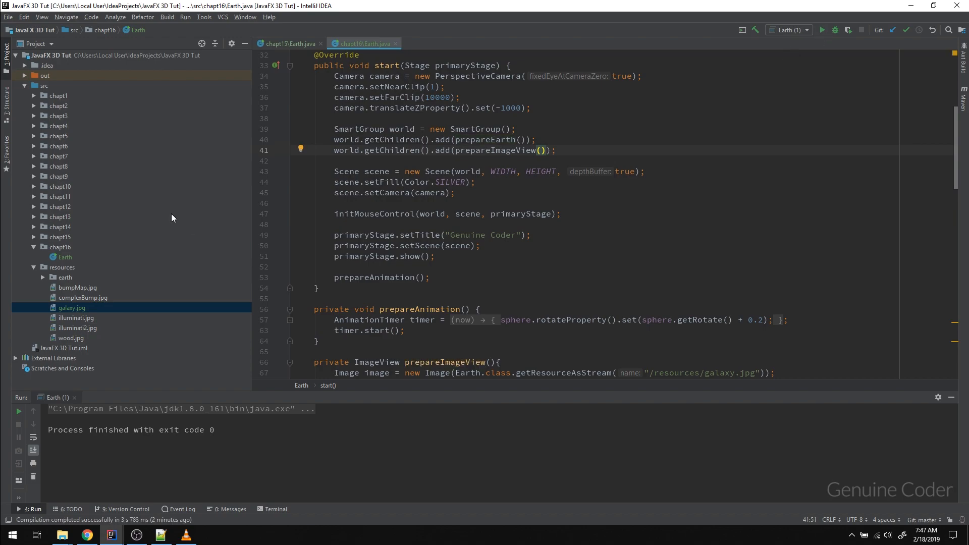
pyautogui.rightClick(64, 258)
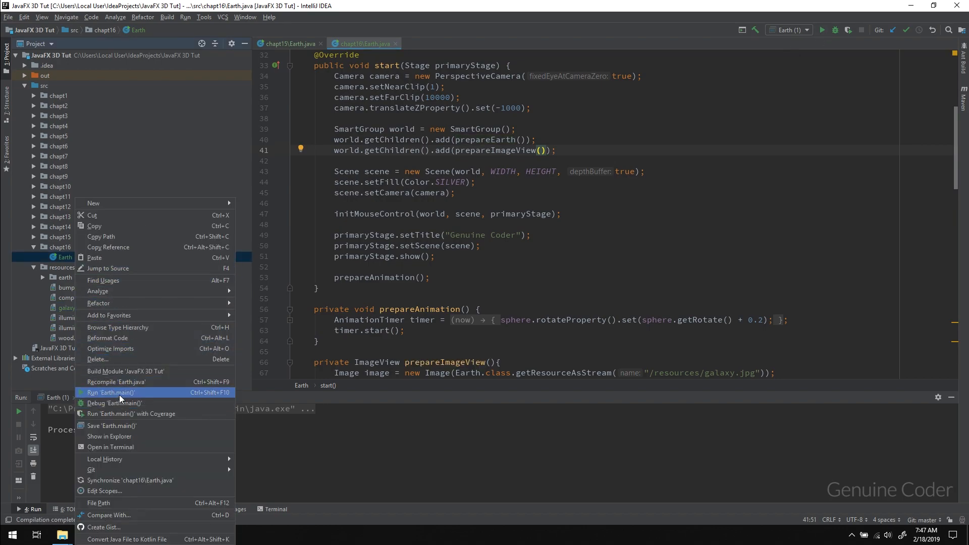
pyautogui.click(110, 393)
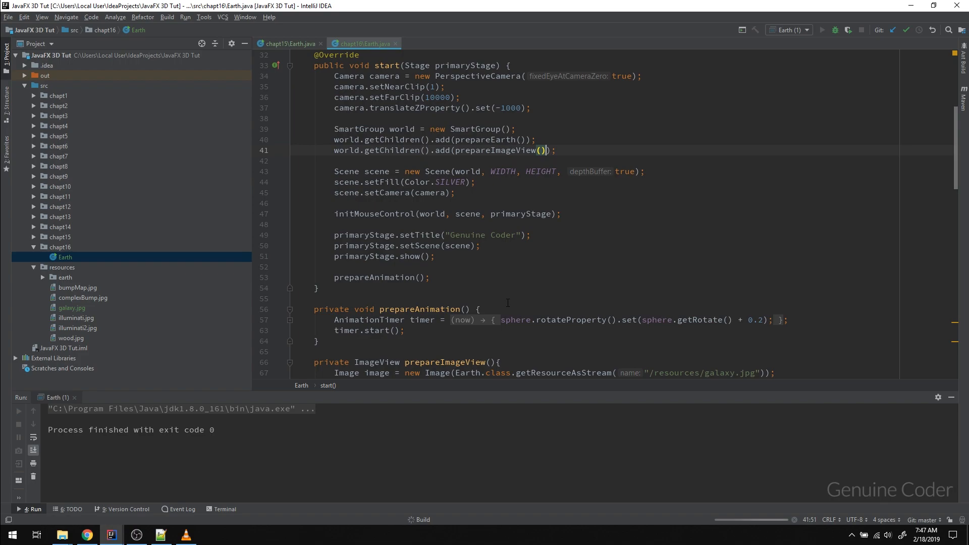
pyautogui.scroll(-3)
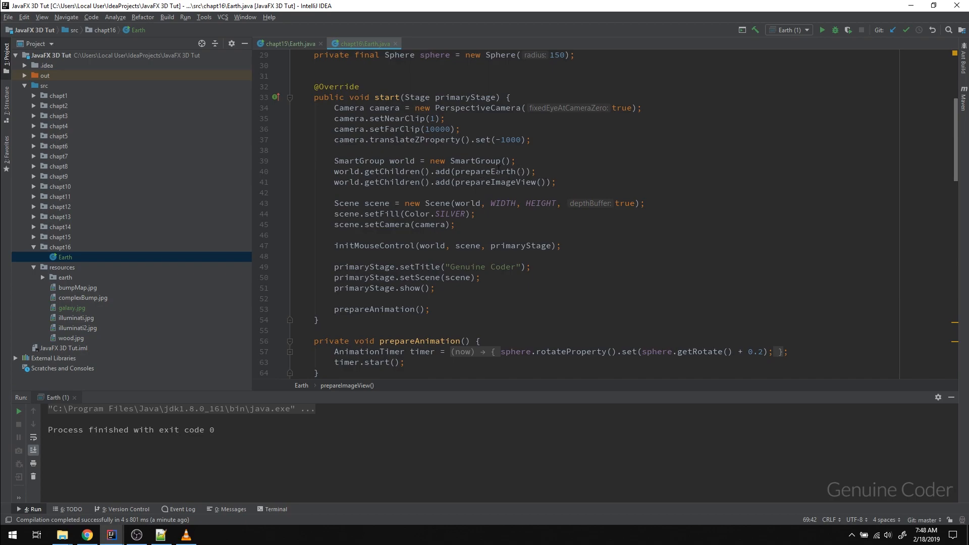
# - Declare Group root = new Group(); below the world setup
pyautogui.doubleClick(358, 161)
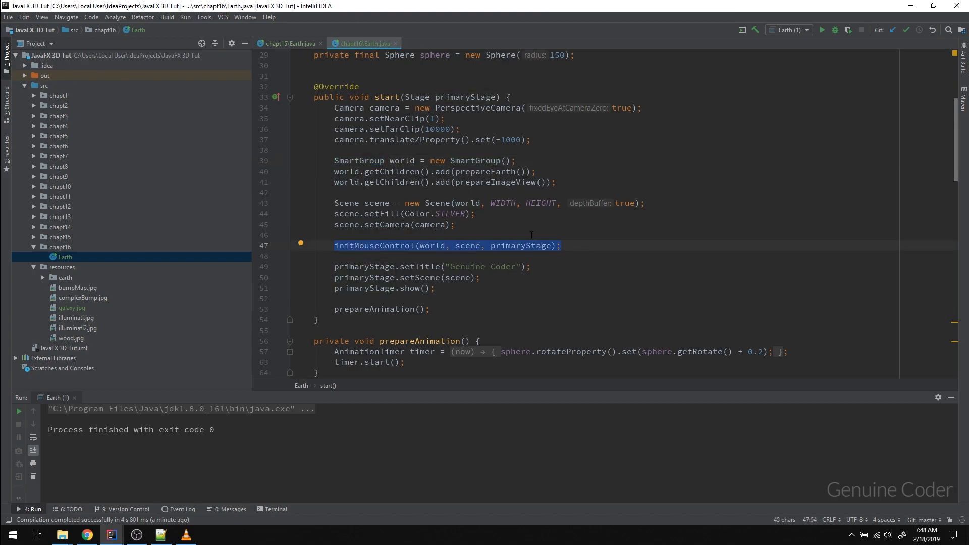
pyautogui.moveTo(419, 250)
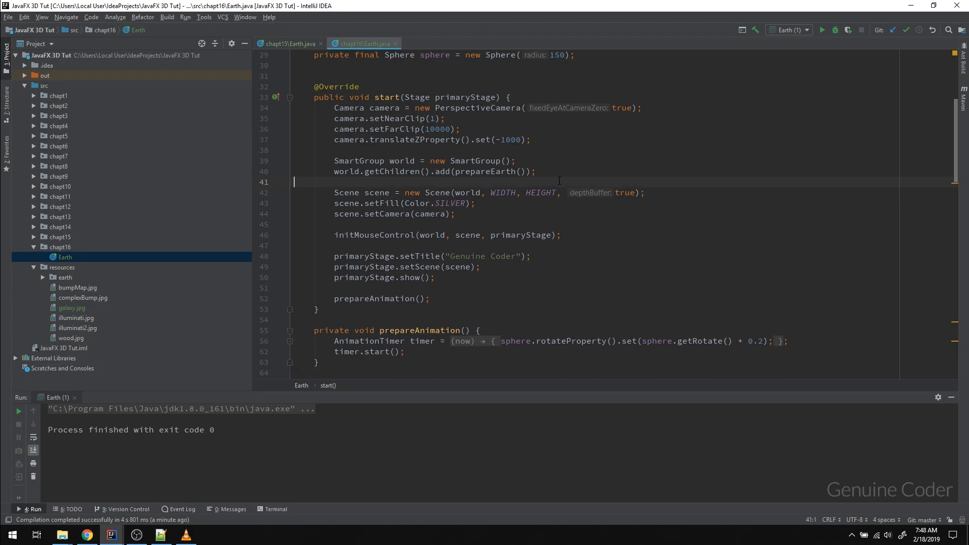
pyautogui.press('enter')
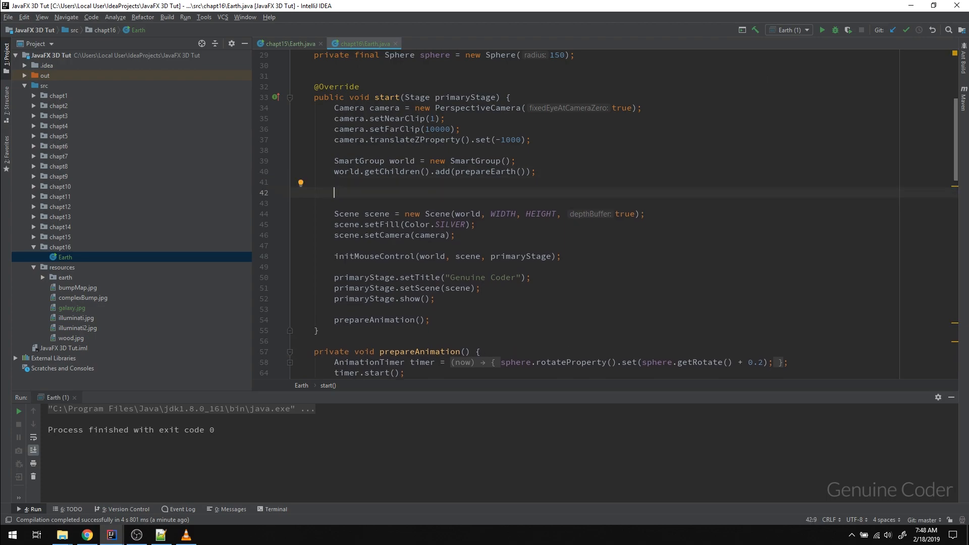
pyautogui.moveTo(570, 239)
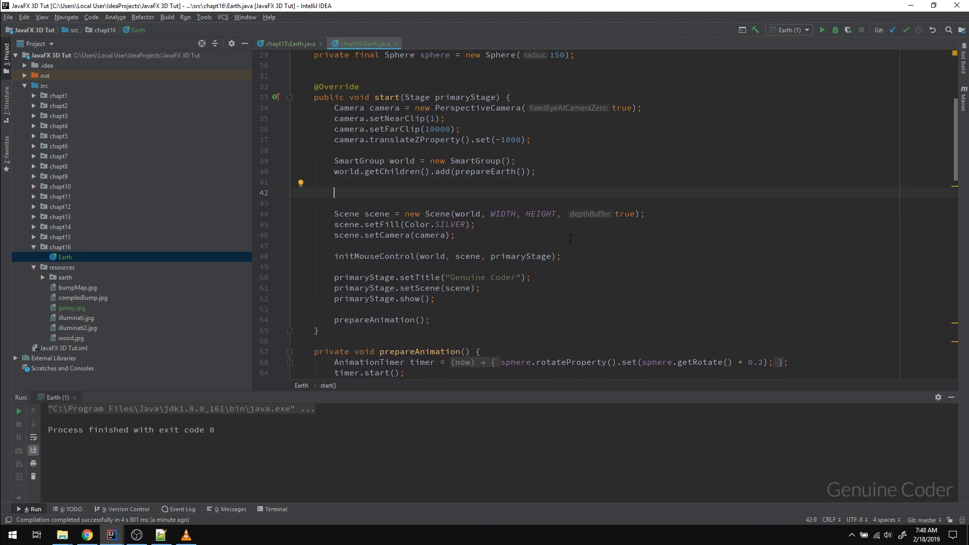
pyautogui.write('Group')
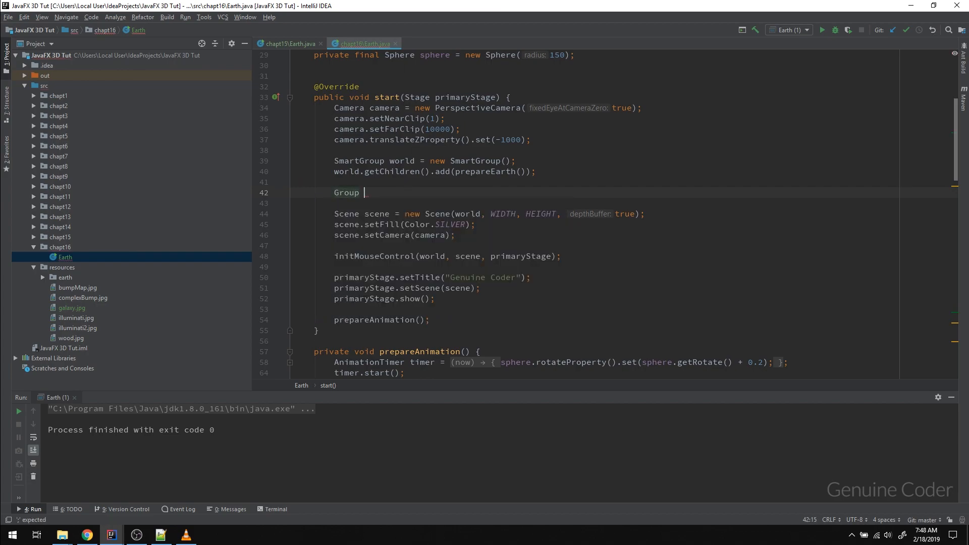
pyautogui.write('root')
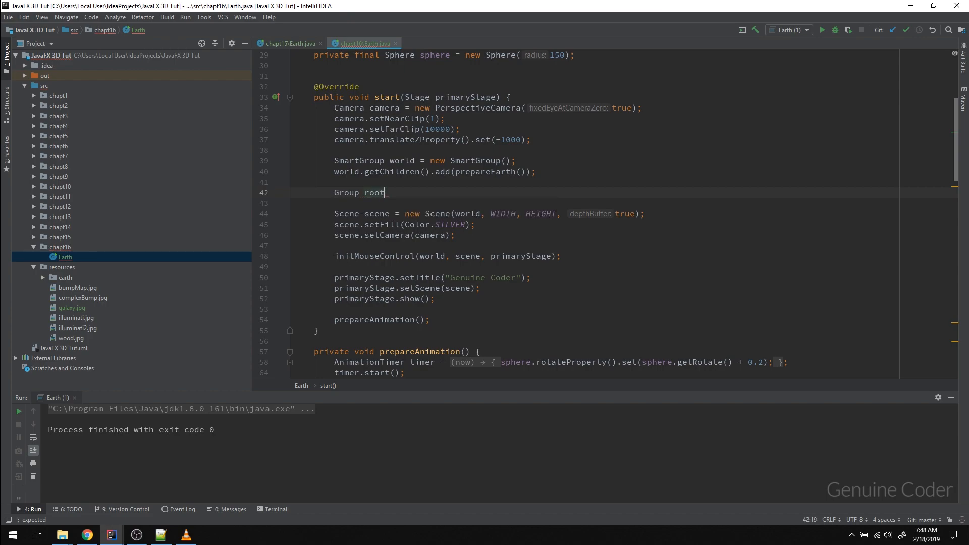
pyautogui.write('= new')
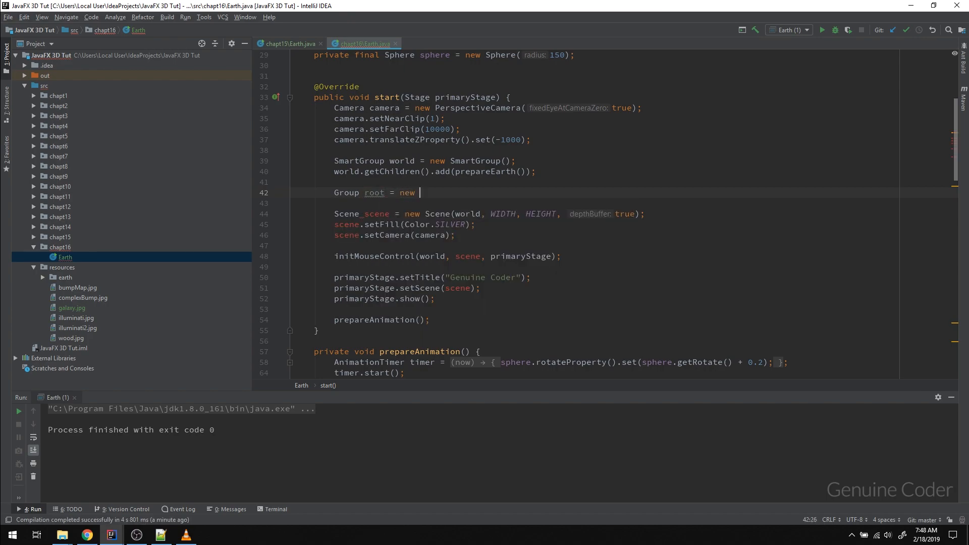
pyautogui.write('Group();')
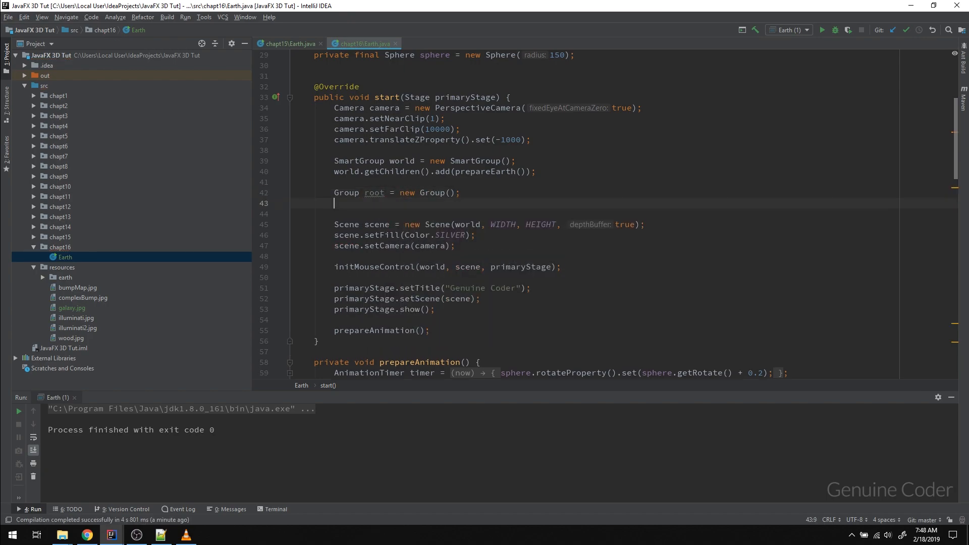
# - Add world to root's children and begin a second root.getChildren() call
pyautogui.write('root')
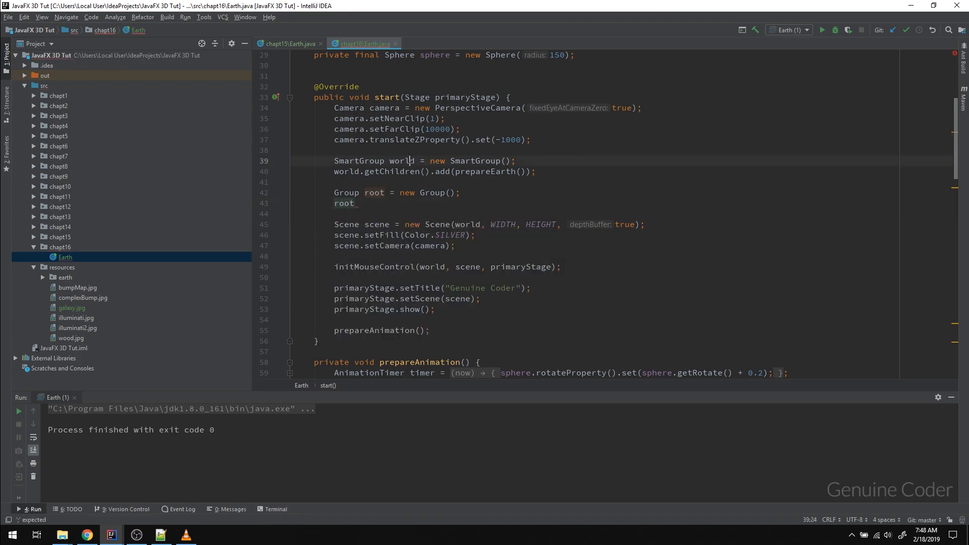
pyautogui.doubleClick(402, 161)
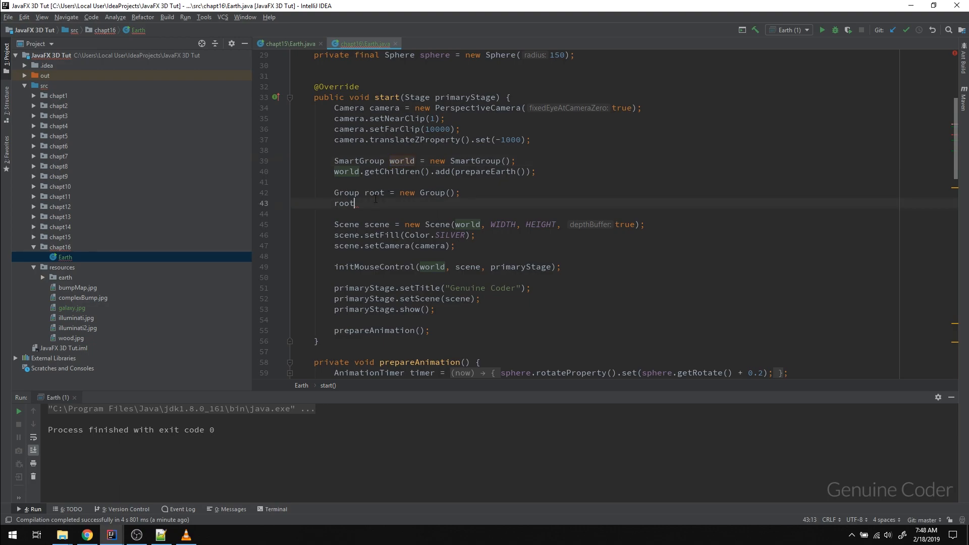
pyautogui.write('.getChildren()')
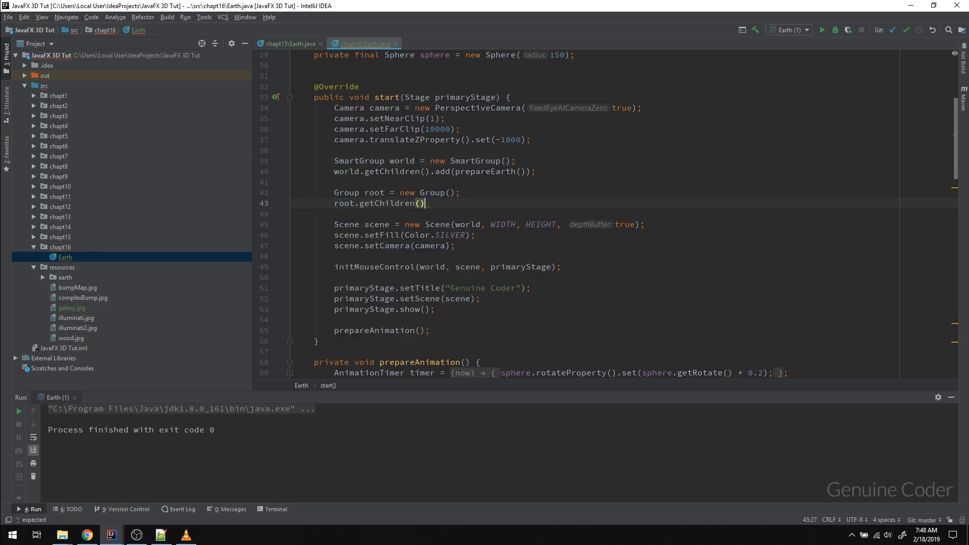
pyautogui.write('.add(')
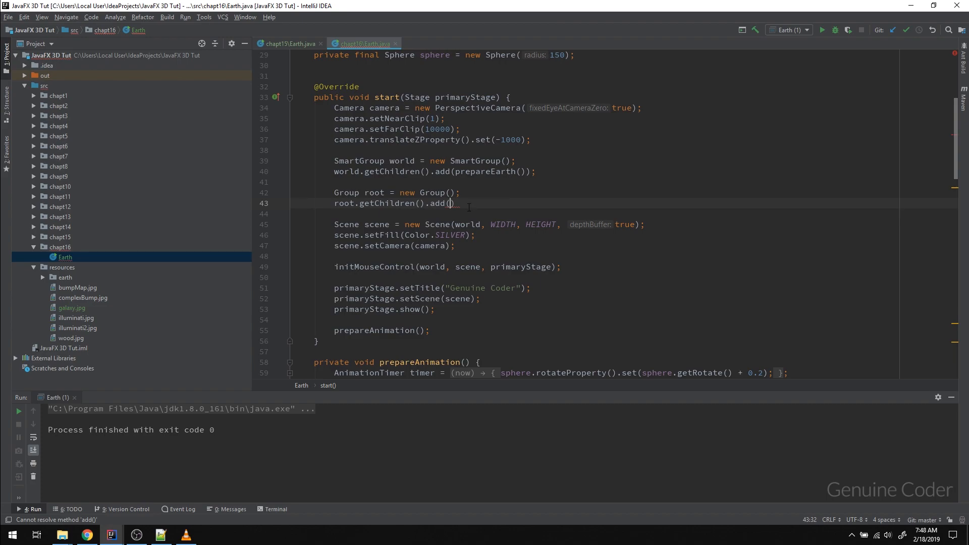
pyautogui.doubleClick(402, 160)
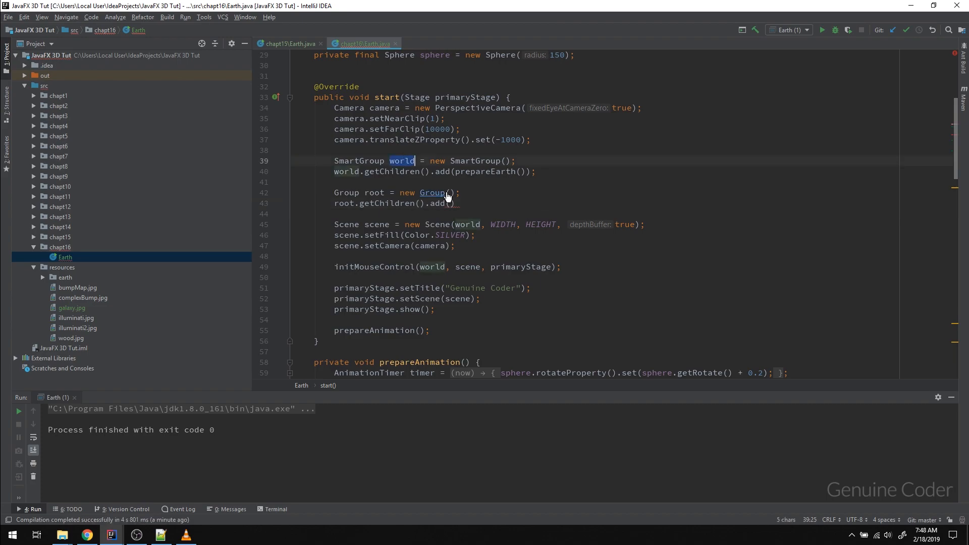
pyautogui.write('world')
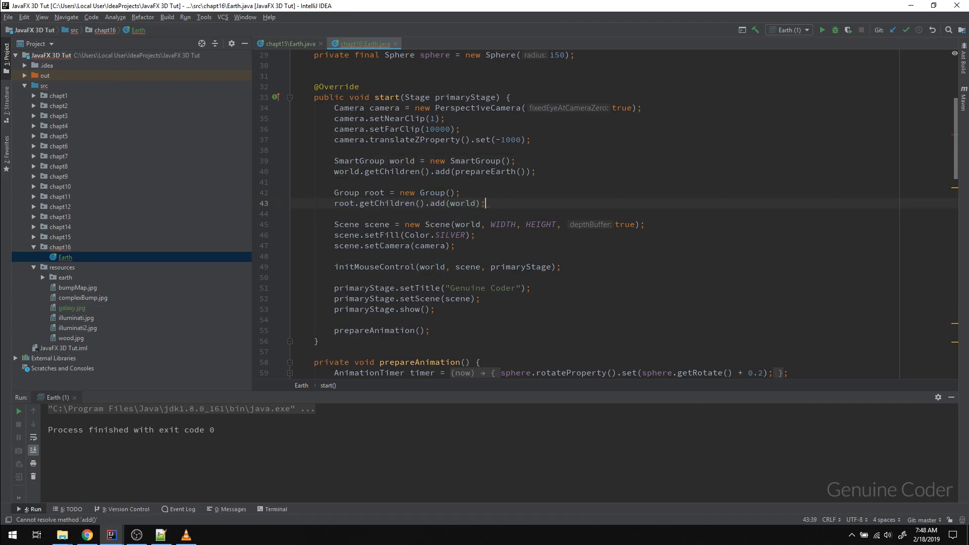
pyautogui.write('roo')
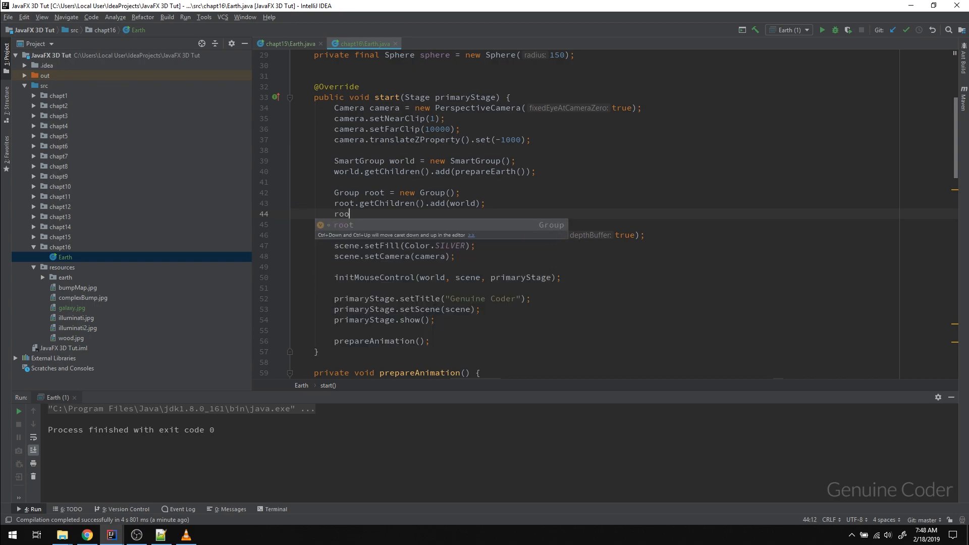
pyautogui.write('.getChildren().add(')
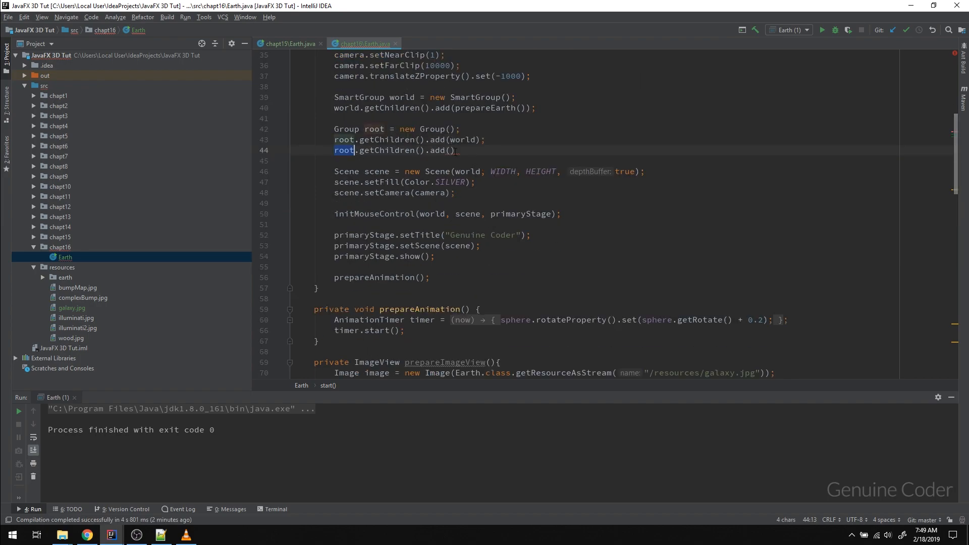
# - Complete root.getChildren().add(prepareImageView()); via code completion
pyautogui.write('prepareImageView(')
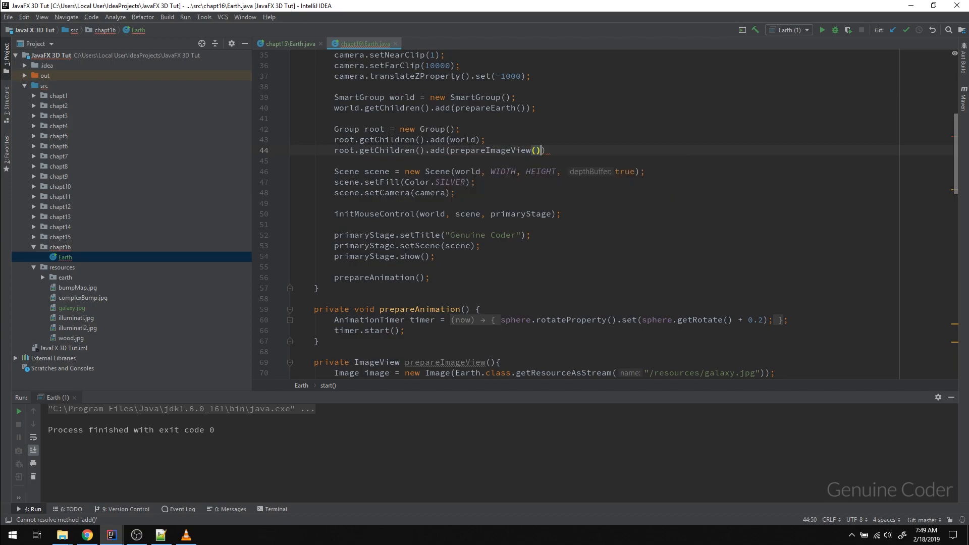
pyautogui.write(';')
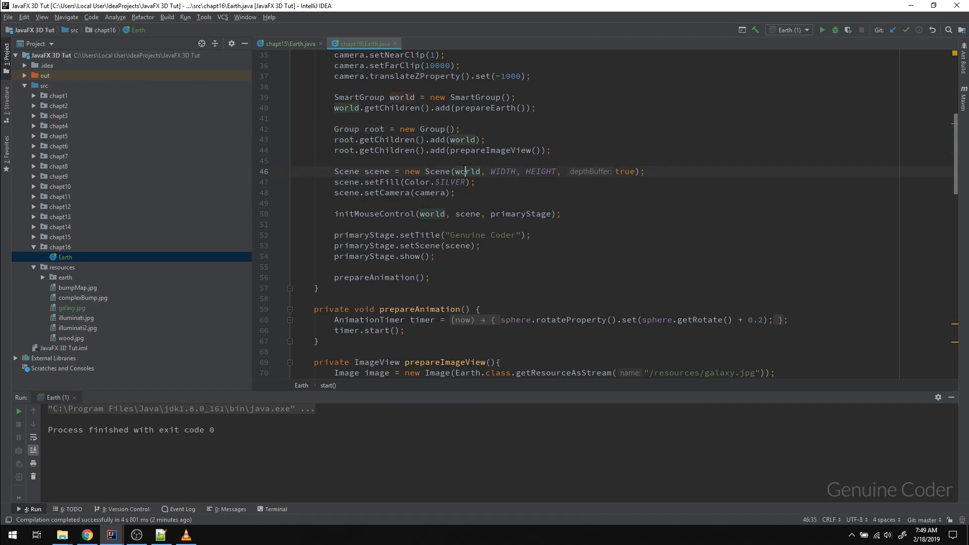
pyautogui.write('root')
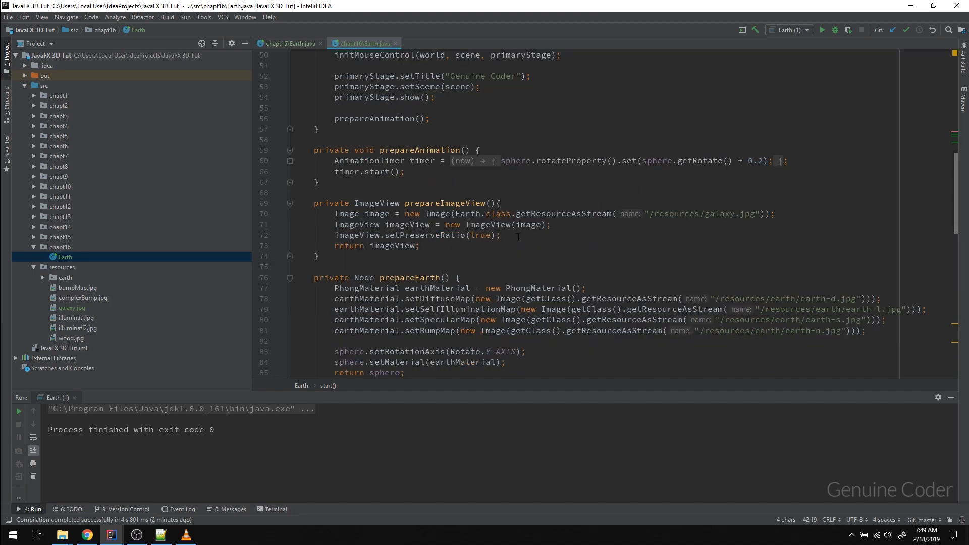
# - Start imageView.getTransforms().add(new Translate(...)) in prepareImageView
pyautogui.click(501, 235)
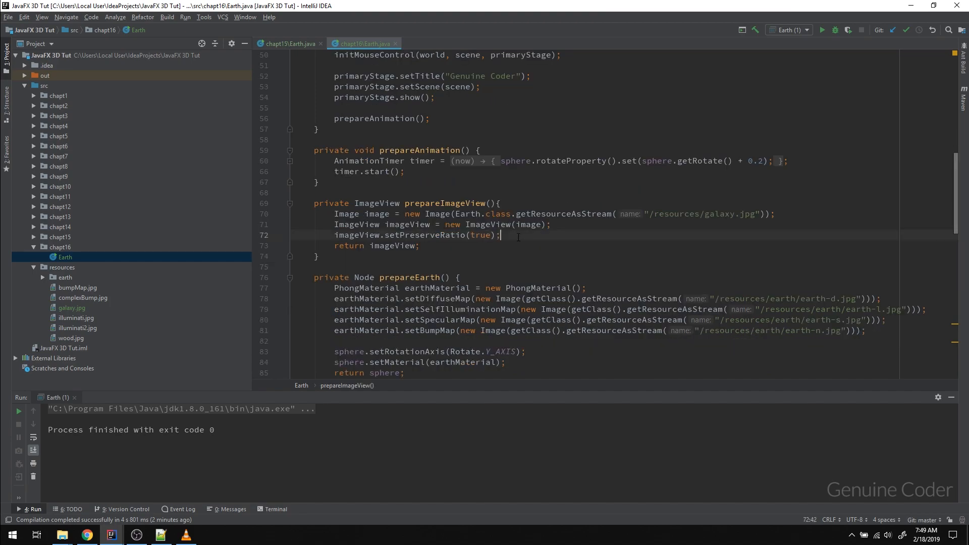
pyautogui.write('image.')
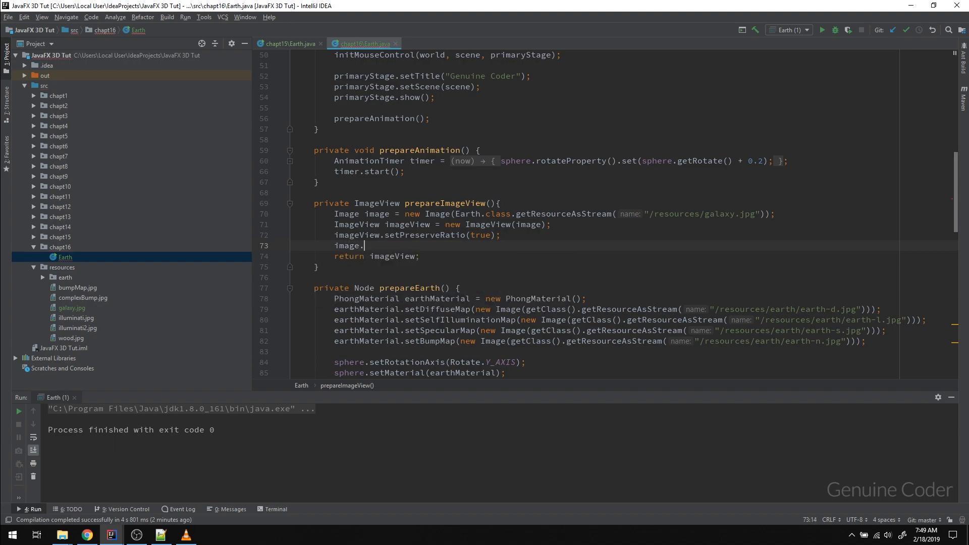
pyautogui.write('getTr')
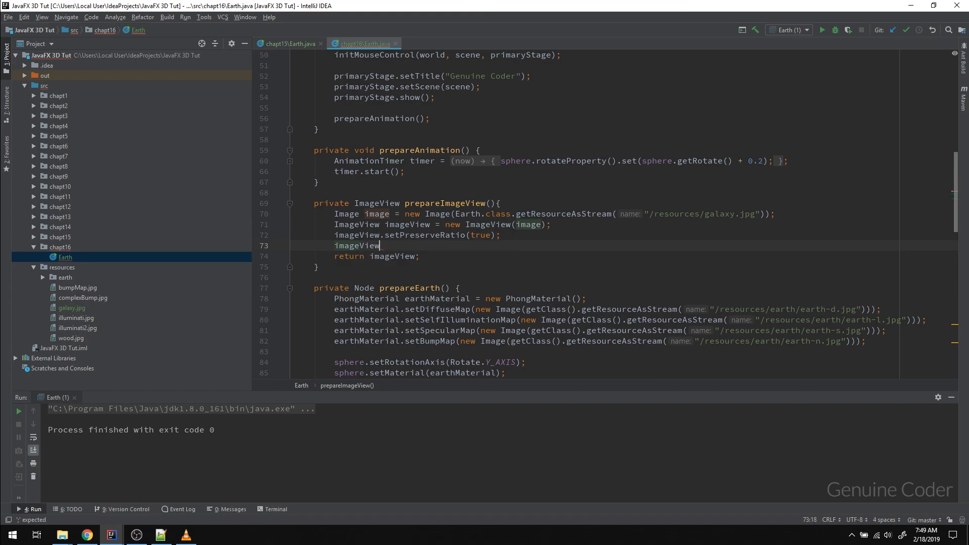
pyautogui.write('.getTR')
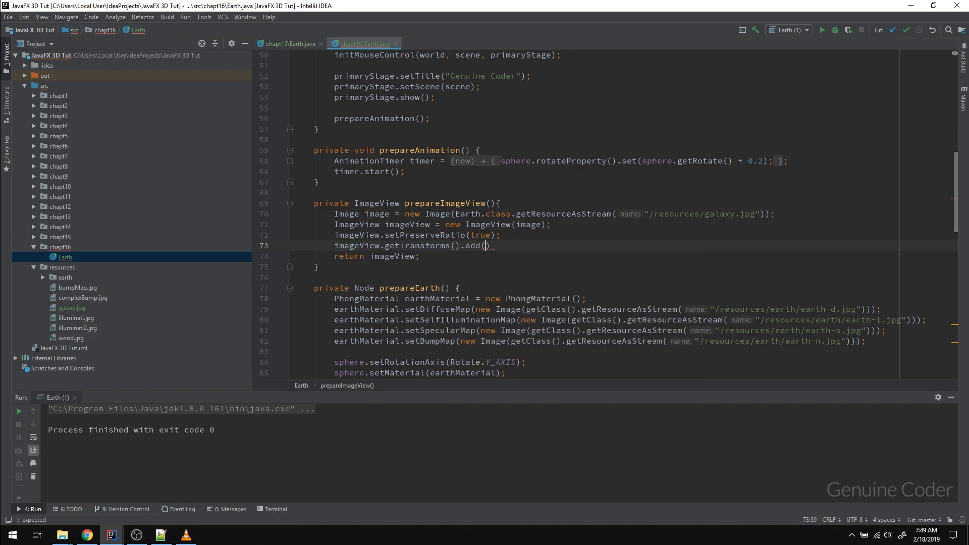
pyautogui.write('new TR')
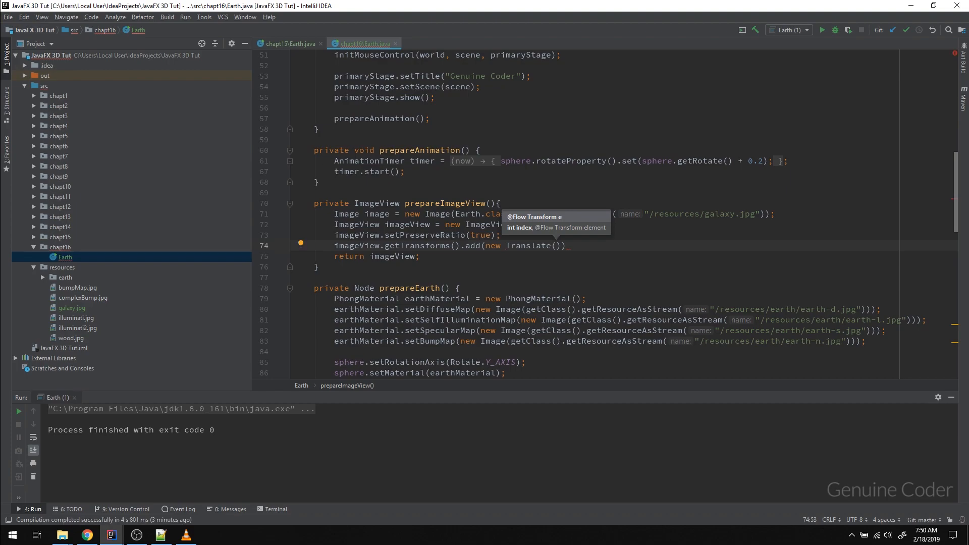
# - Translate by -image.getWidth()/2, -image.getHeight()/2 and z 800
pyautogui.write('-i')
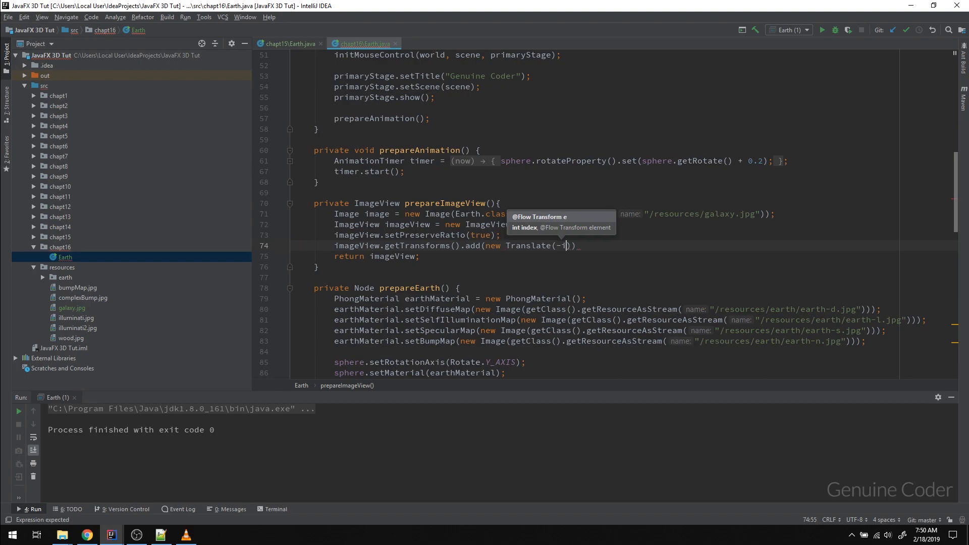
pyautogui.write('mage')
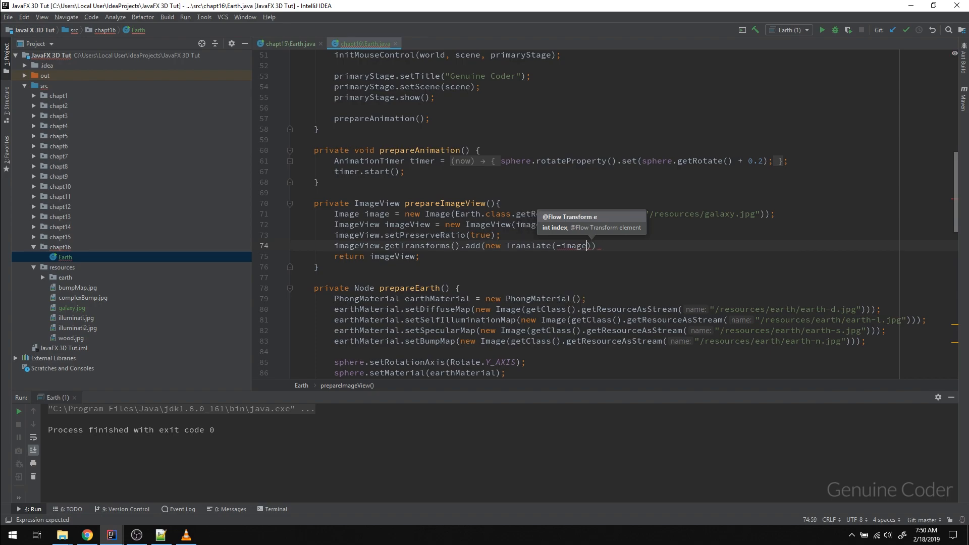
pyautogui.write('.getWidth() /')
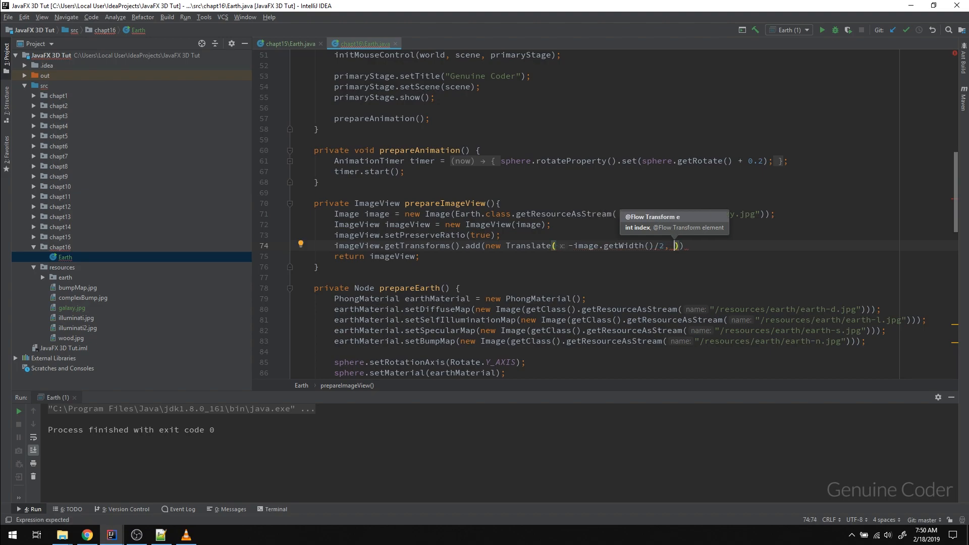
pyautogui.write('-image.getHeight()/2')
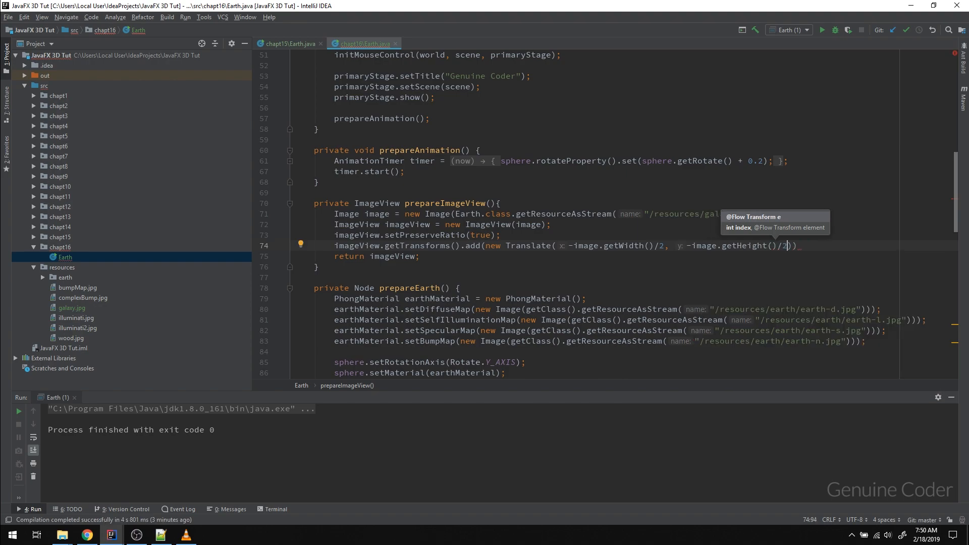
pyautogui.write(',')
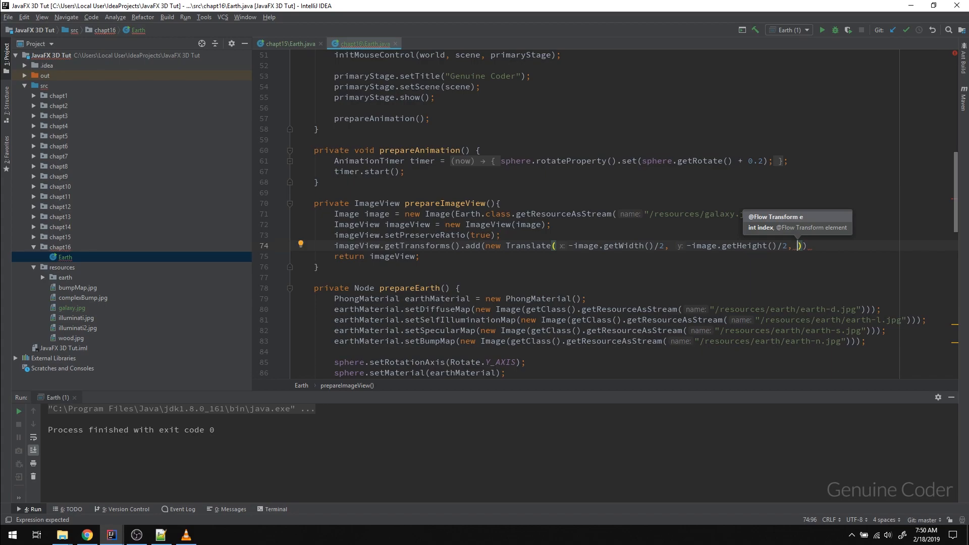
pyautogui.write('z: 800')
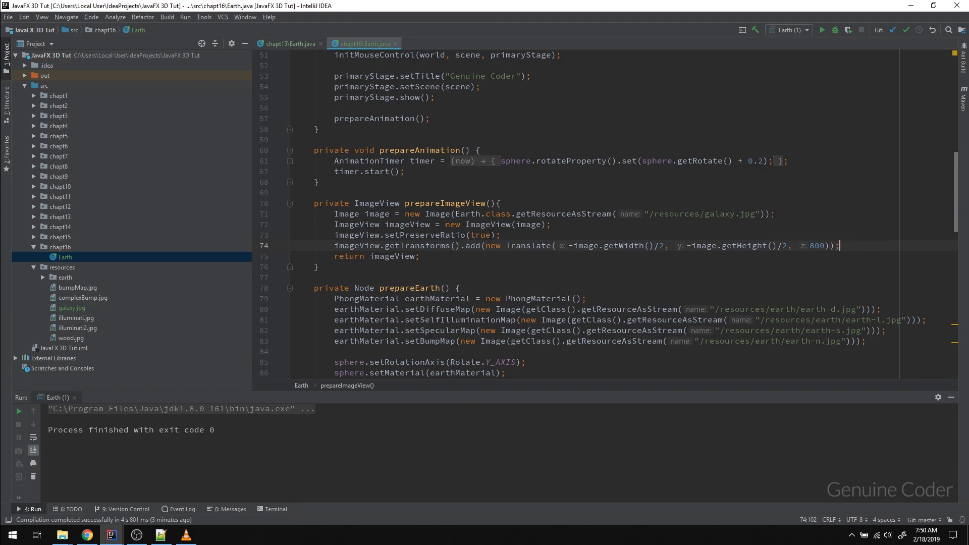
# - Run Earth.main() from the Project tree
pyautogui.rightClick(65, 256)
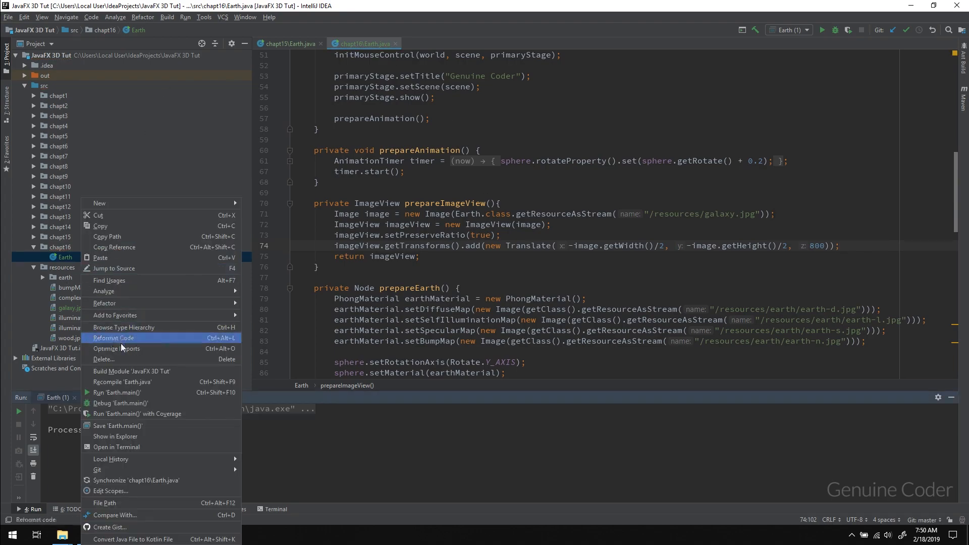
pyautogui.click(113, 337)
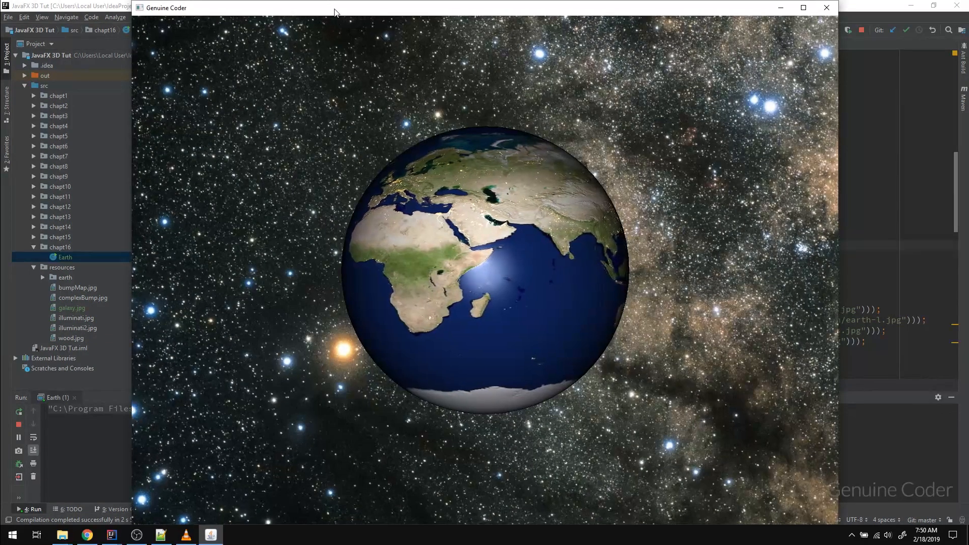
# - Rotate the Earth to reveal Antarctica while the galaxy stays fixed
pyautogui.click(802, 7)
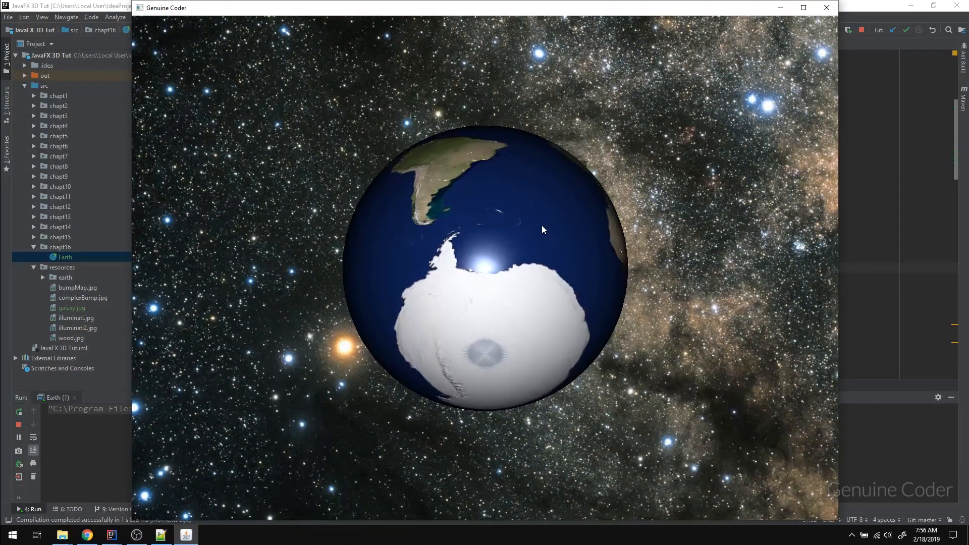
pyautogui.moveTo(543, 229); pyautogui.dragTo(379, 444)
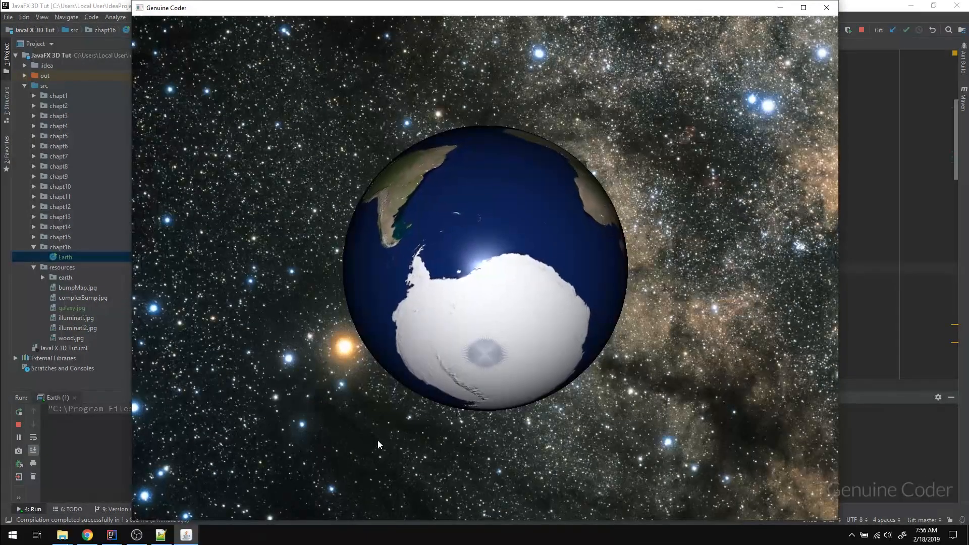